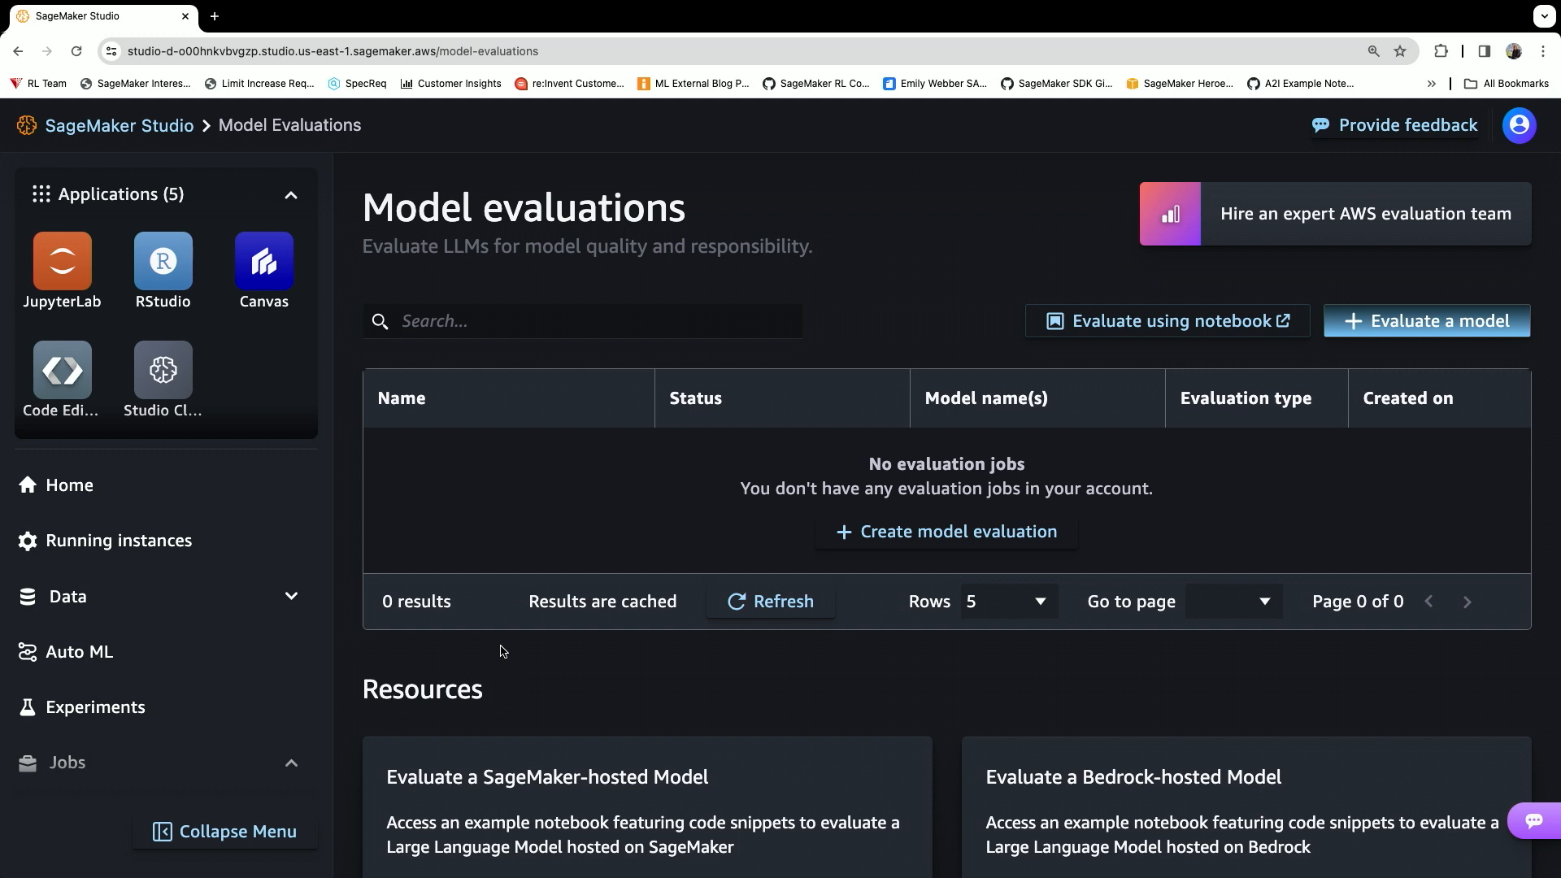
mouse_move(448, 257)
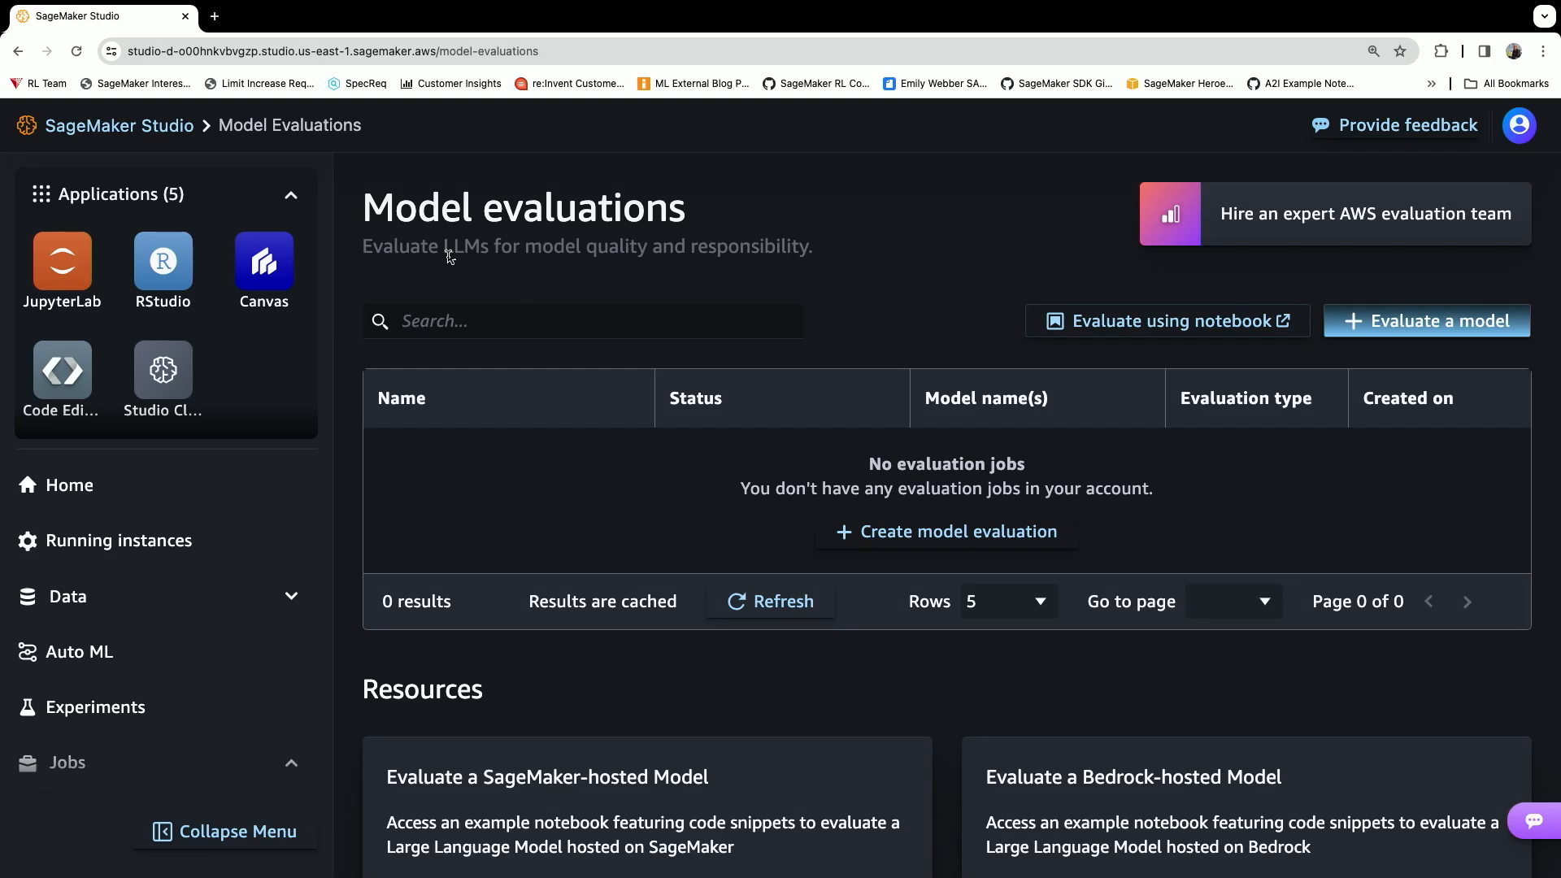
Start a new model evaluation named 'eval'.
click(66, 762)
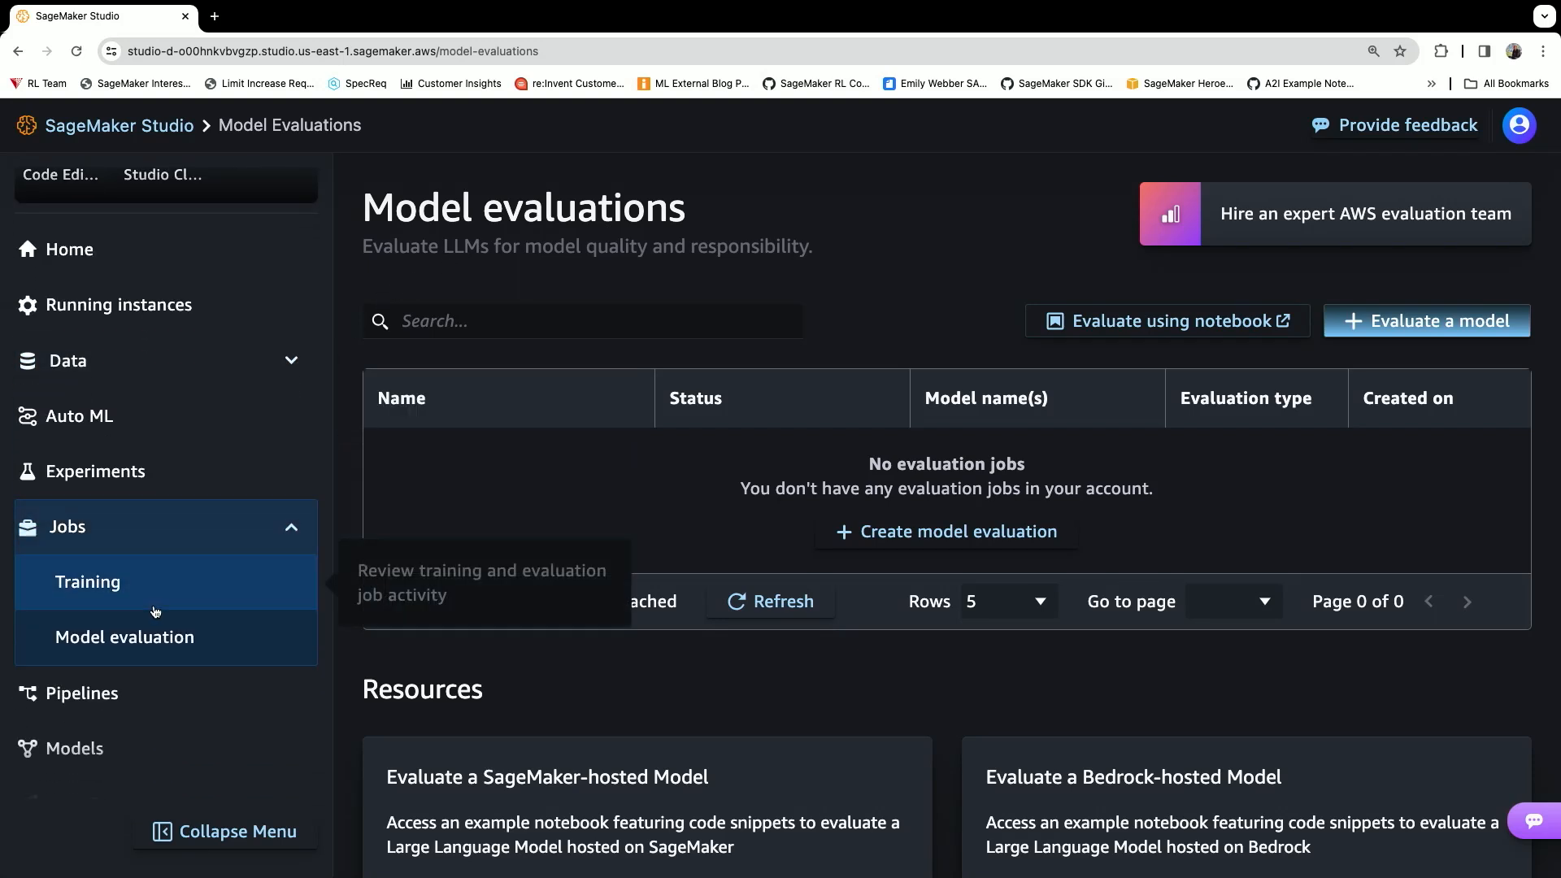
mouse_move(671, 502)
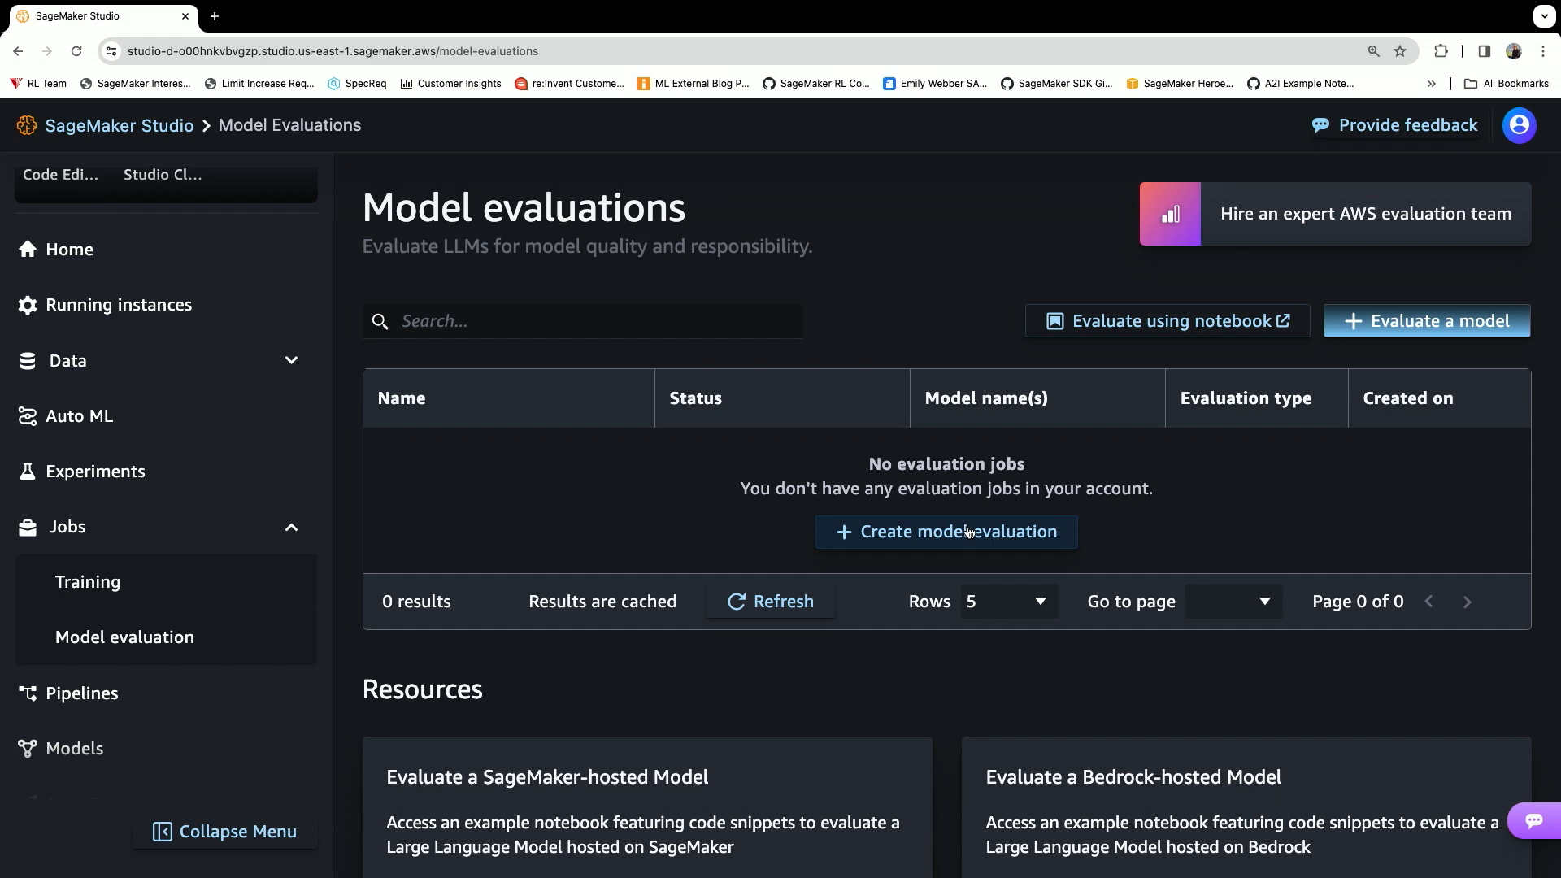
click(945, 531)
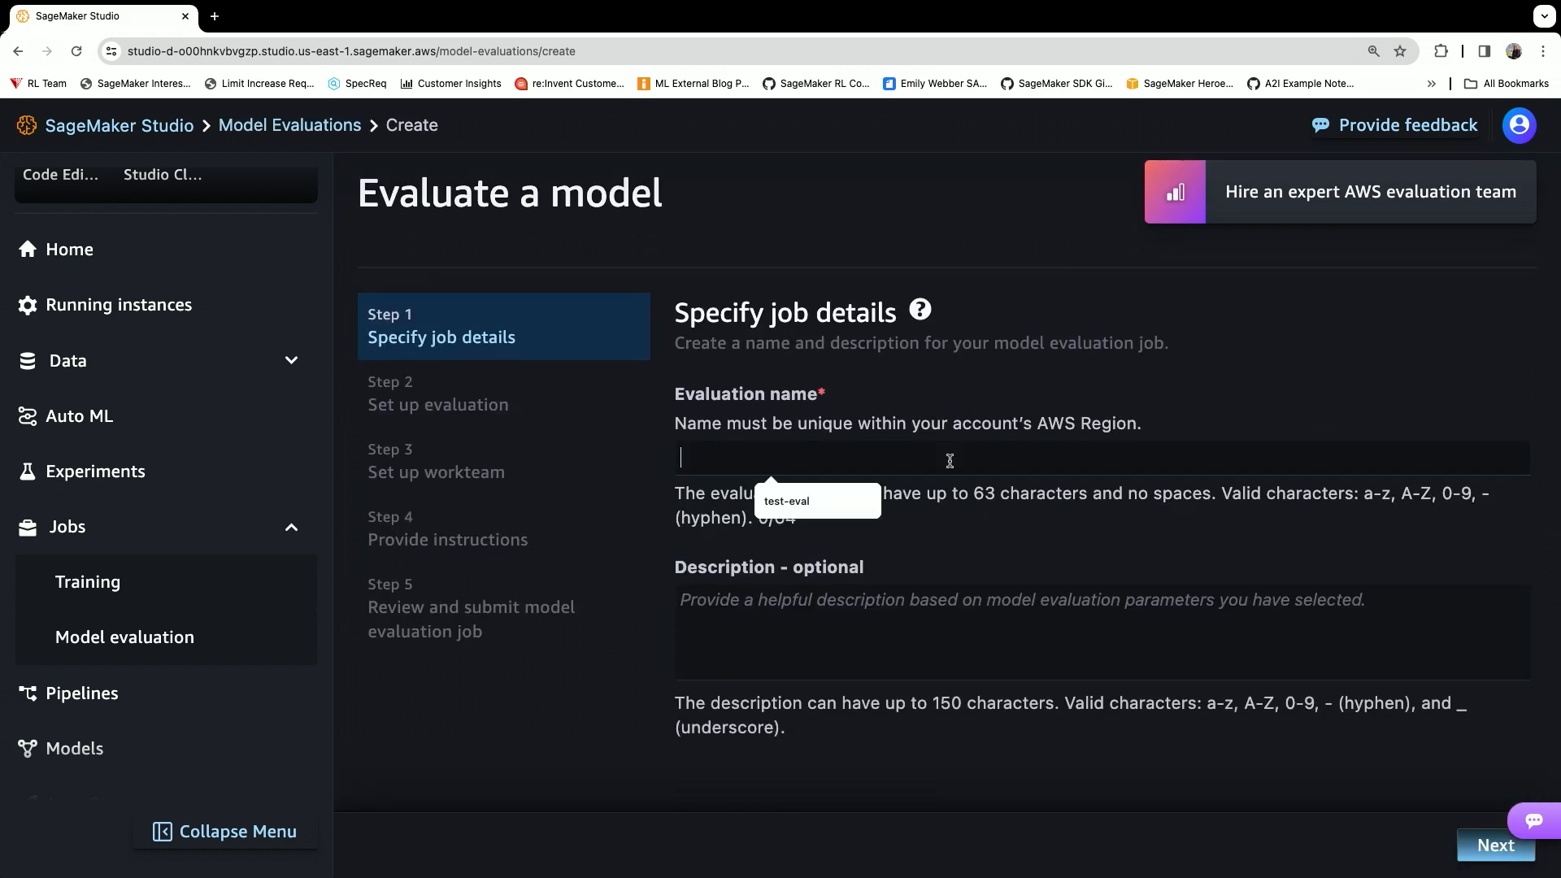
text(e)
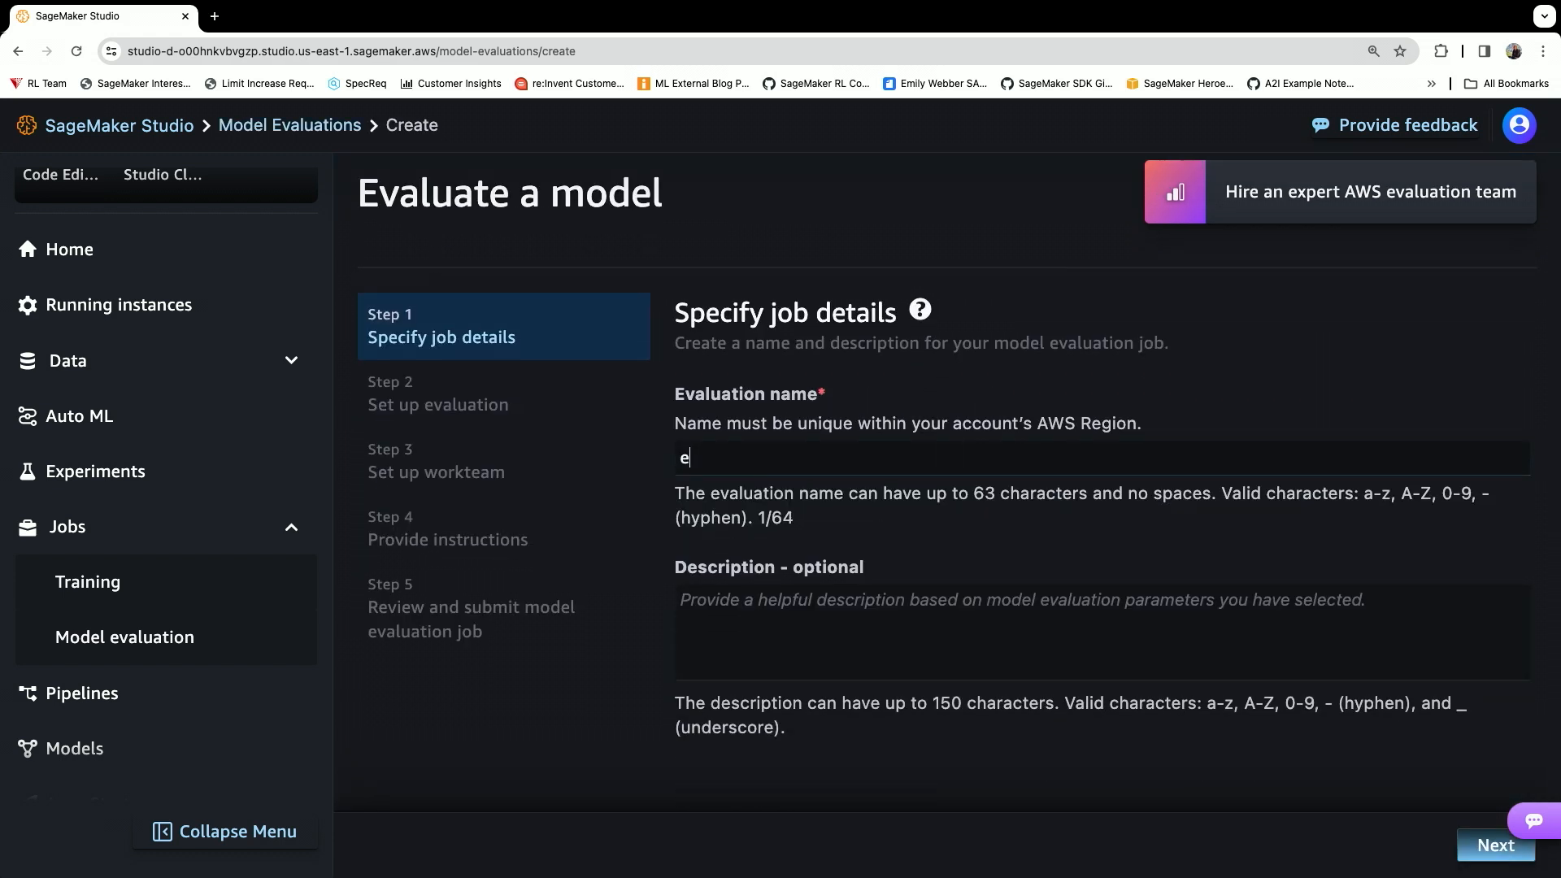
text(val)
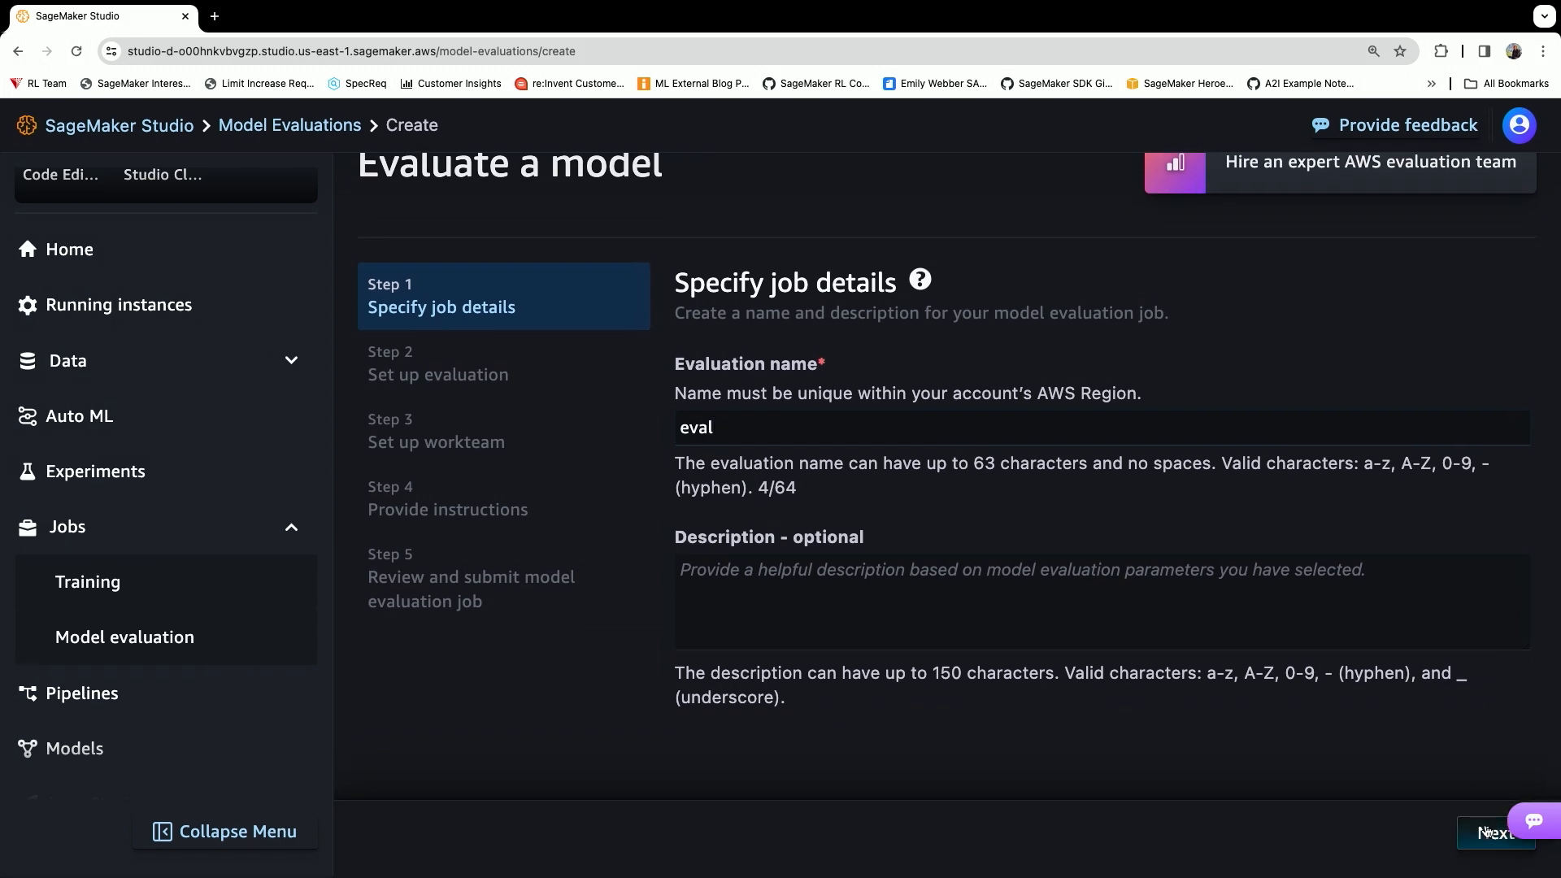
Add meta-textgeneration-llama-2-7b-f as the model to evaluate.
click(1495, 835)
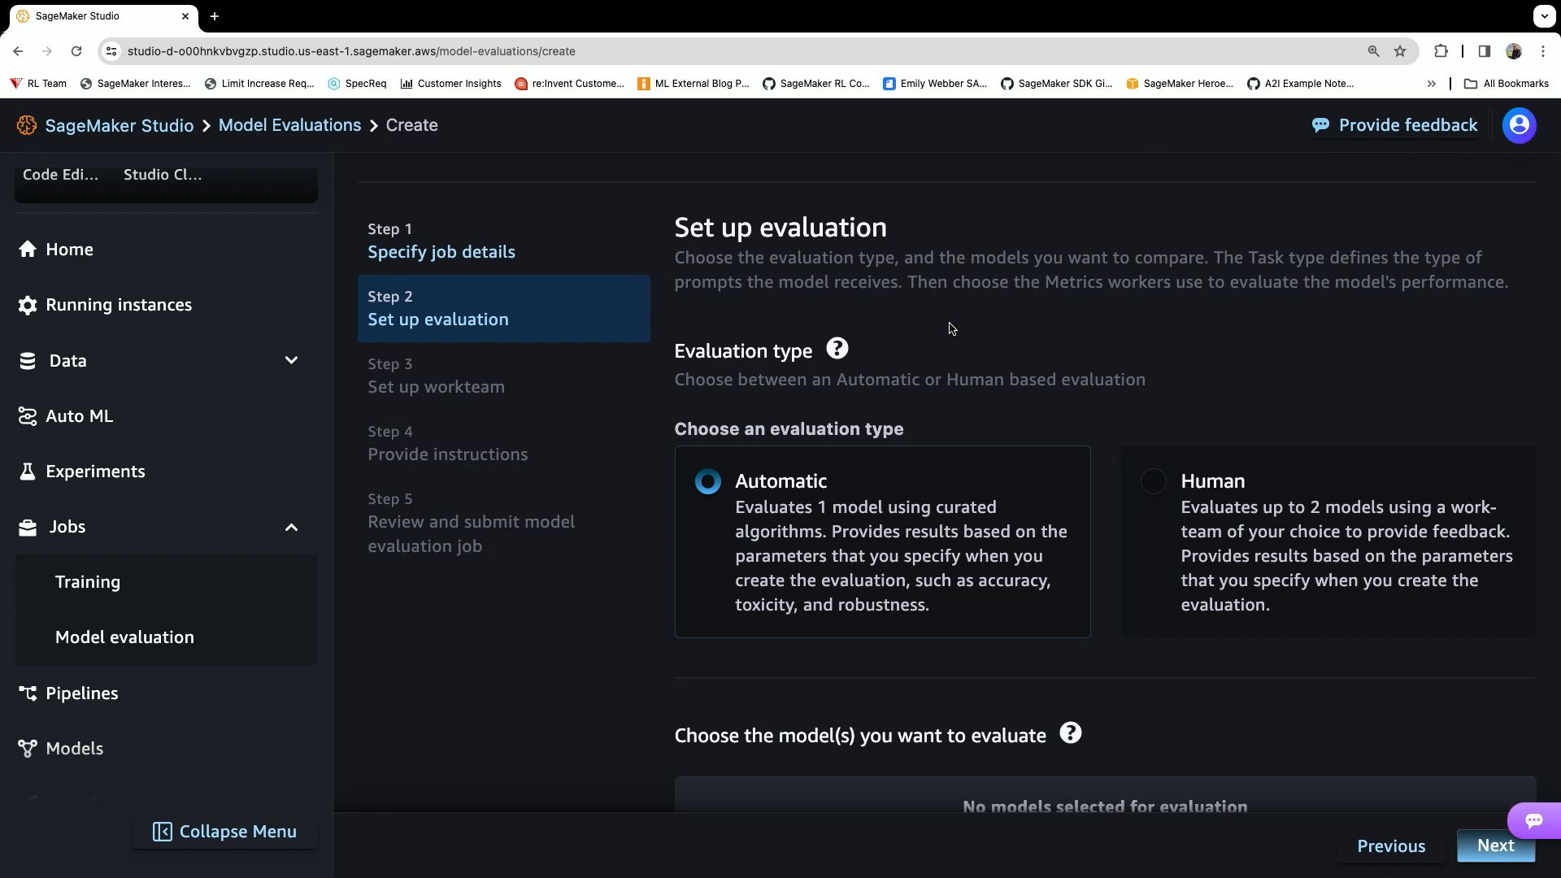
mouse_move(1211, 467)
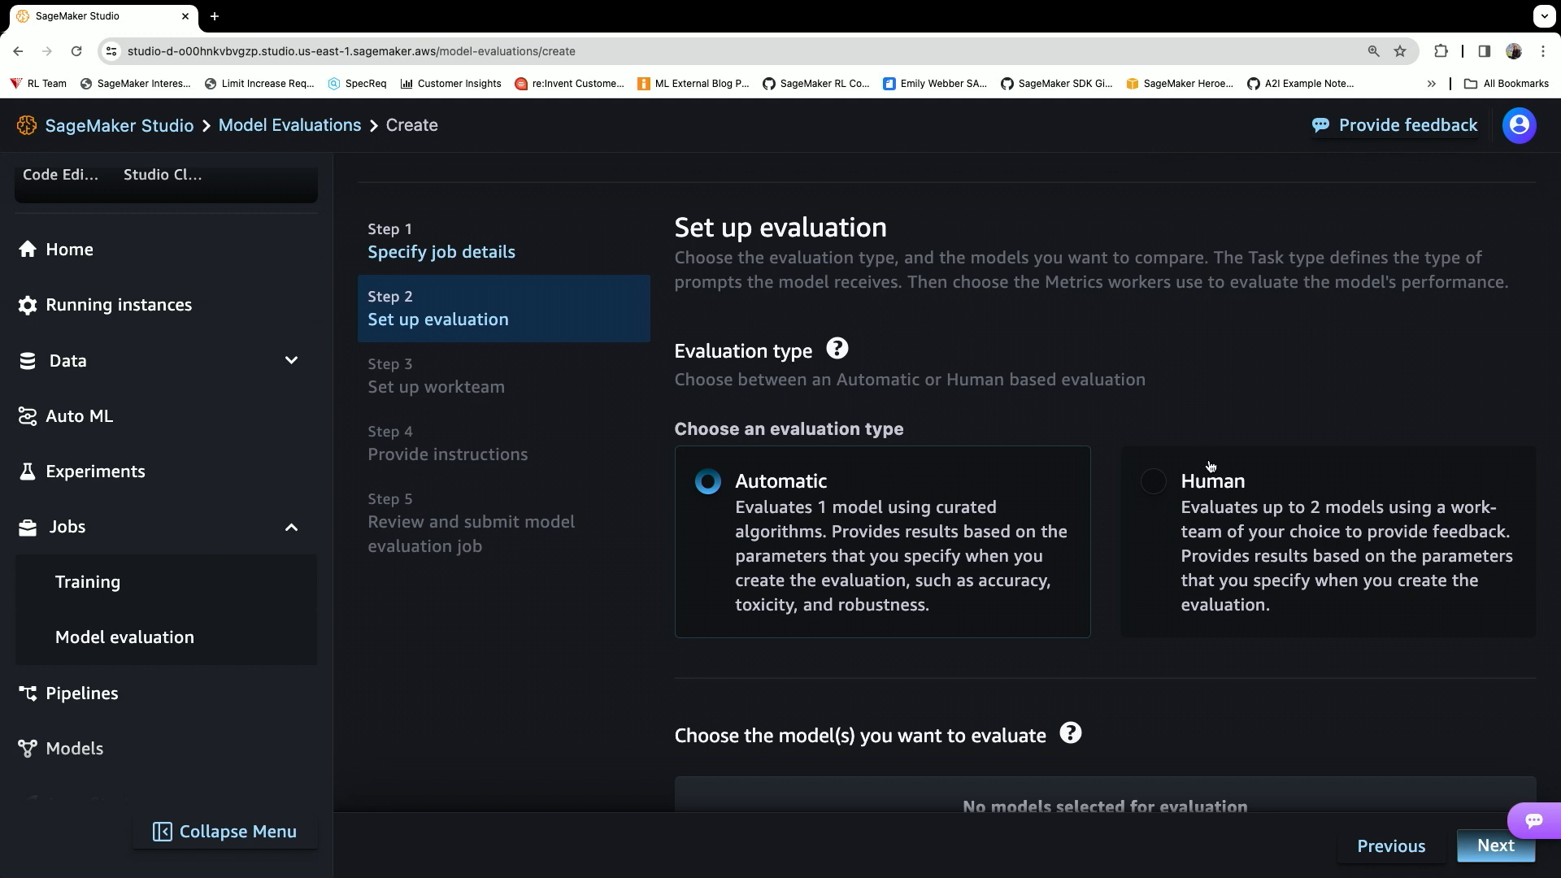
scroll(down, 3)
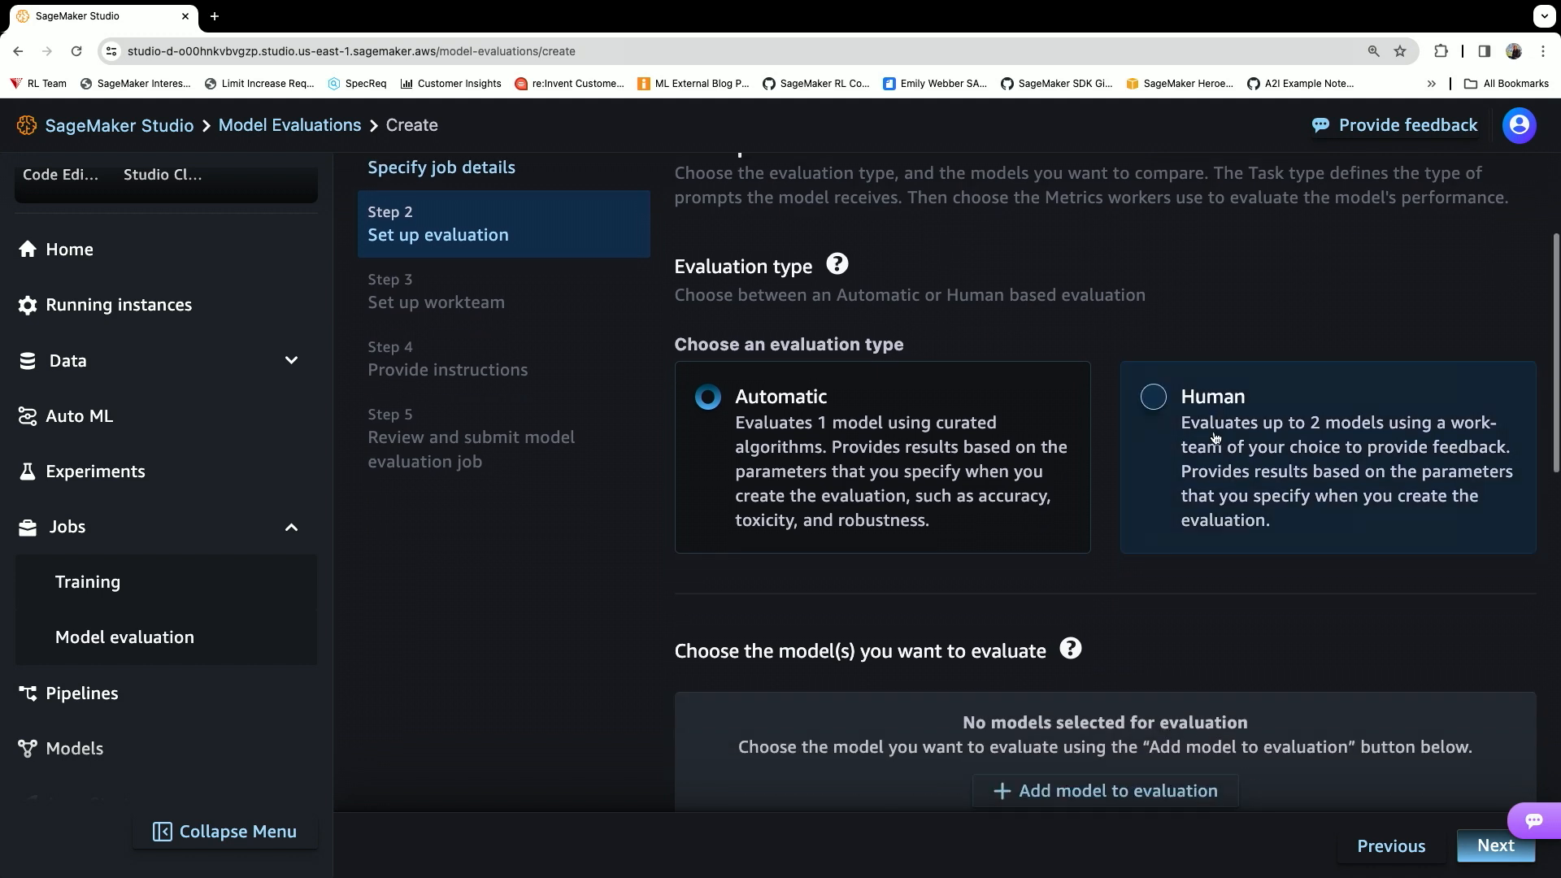
scroll(down, 3)
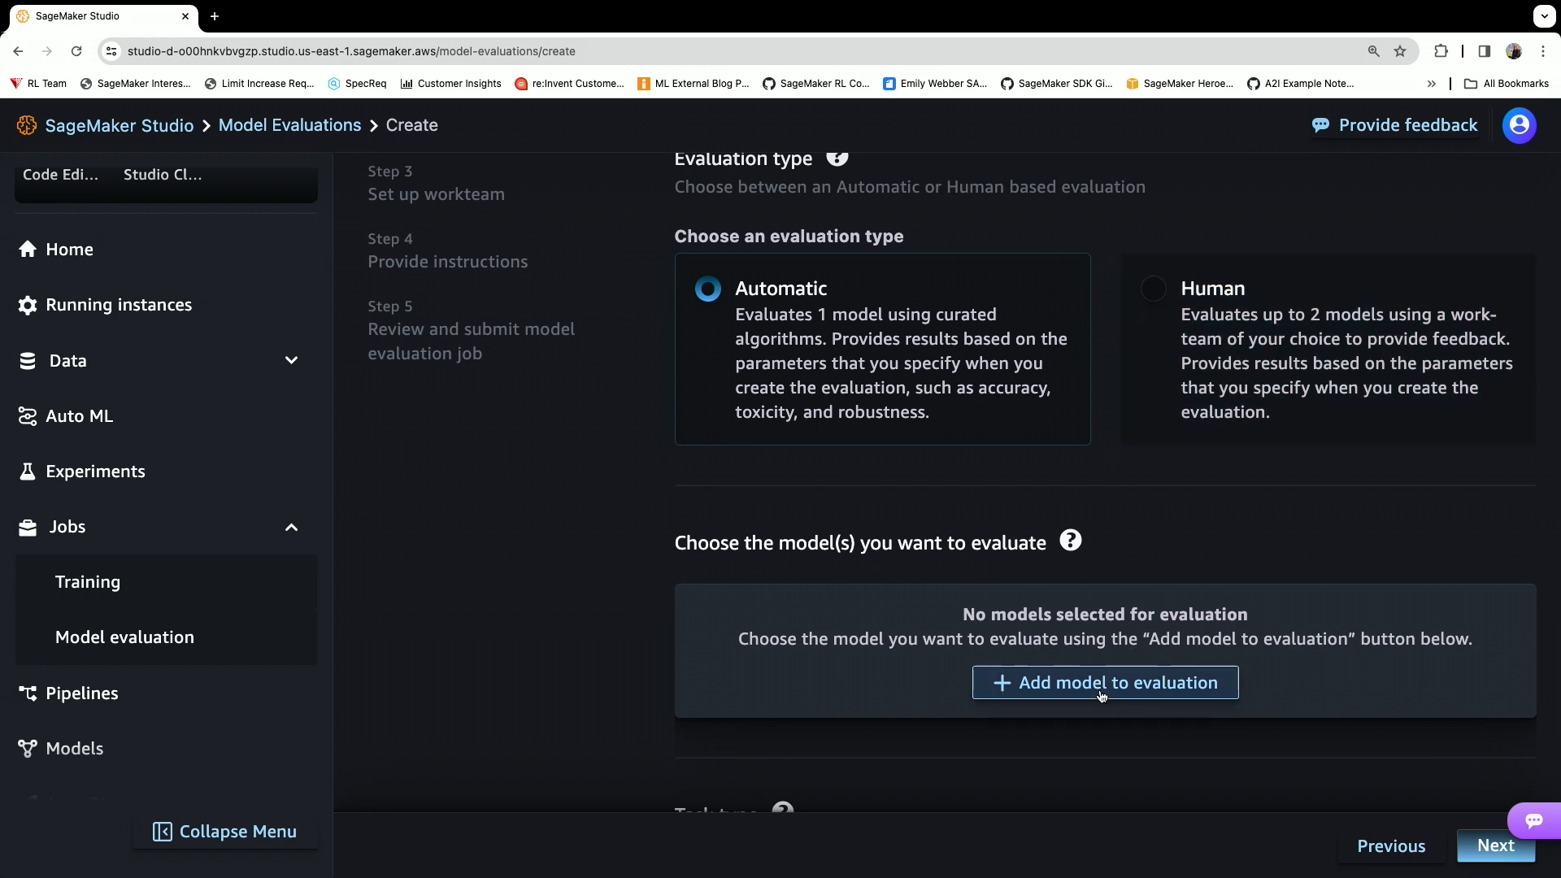
click(1104, 682)
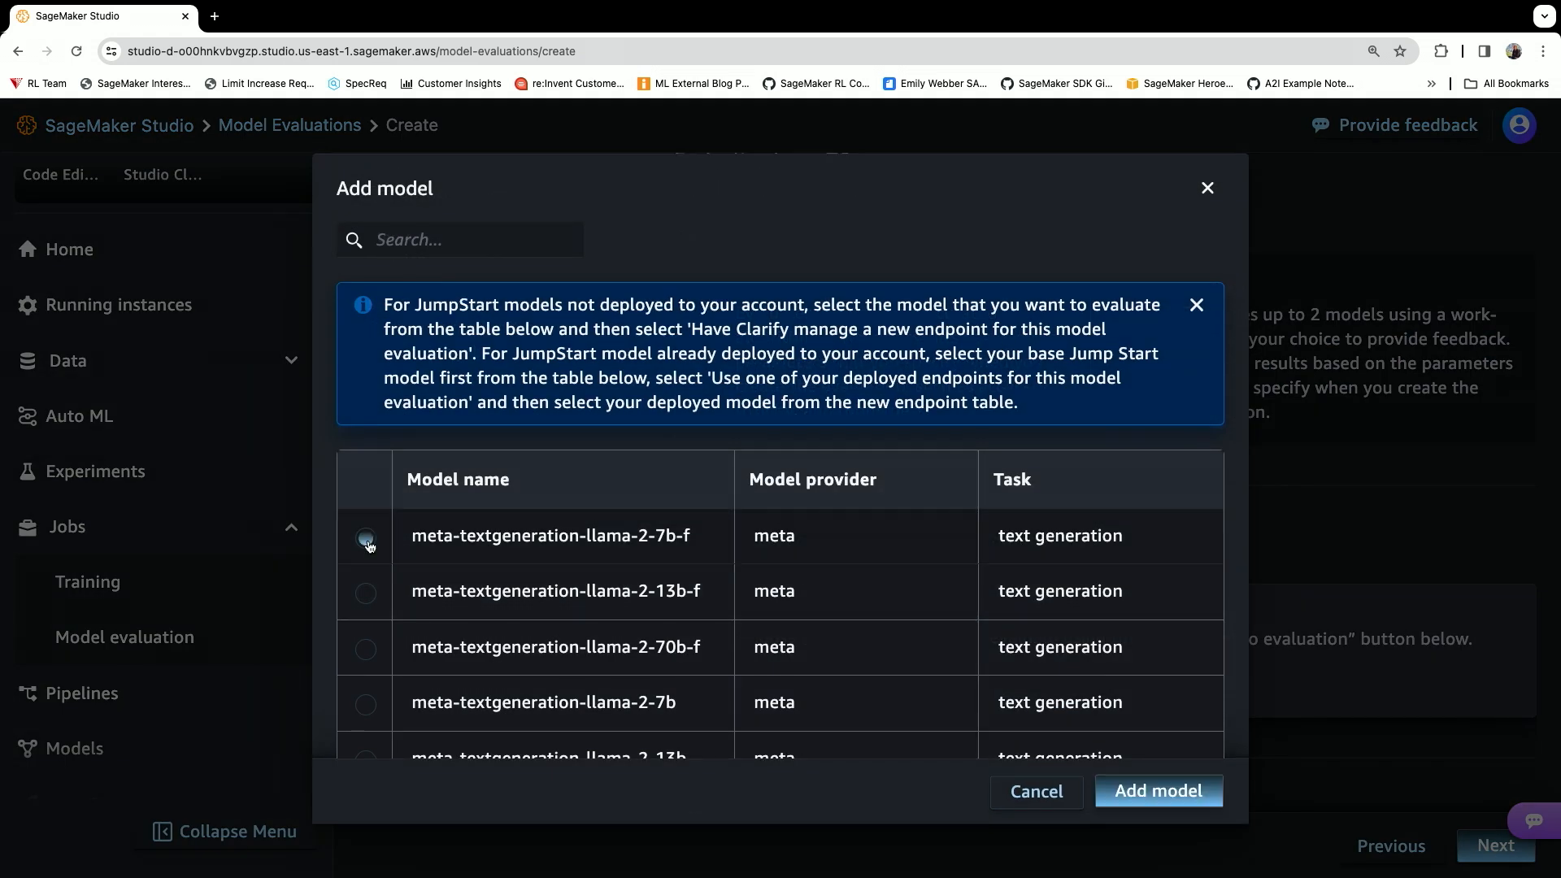
click(365, 537)
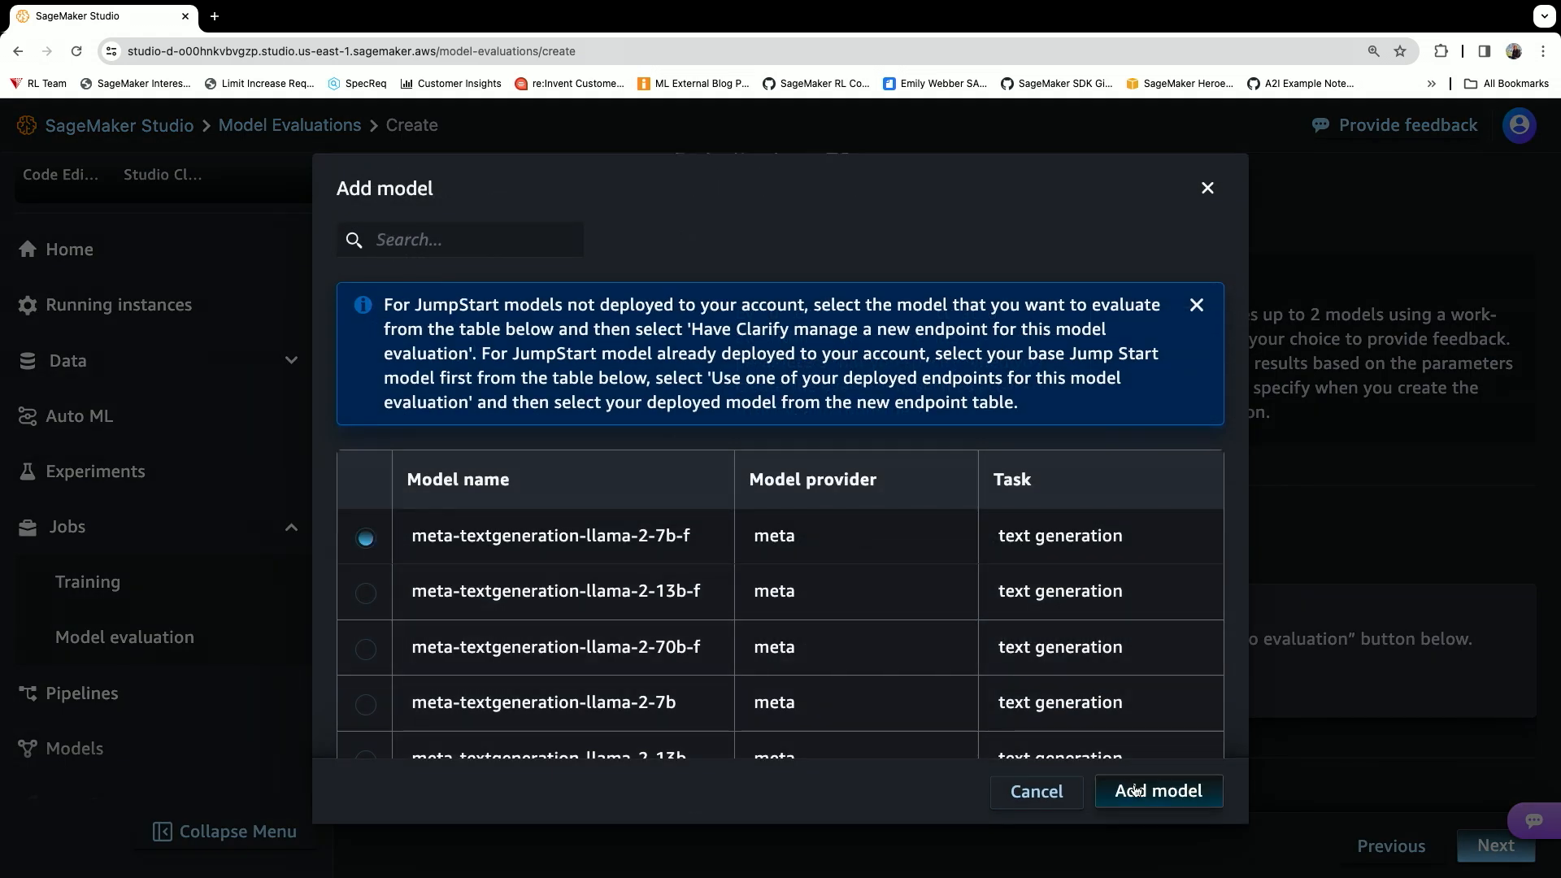
click(1157, 790)
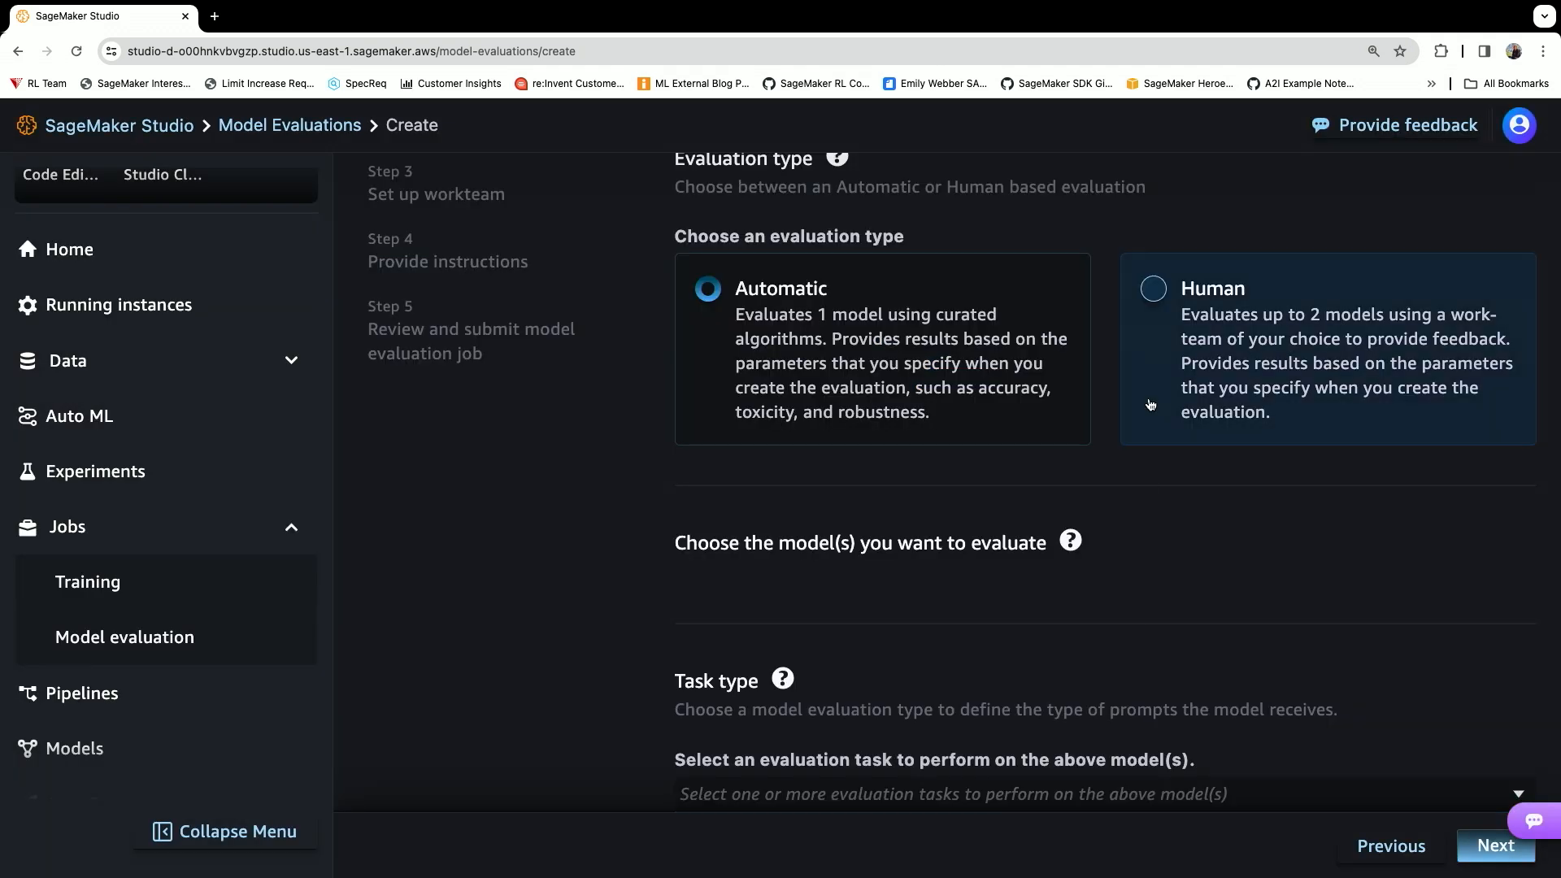
Dismiss the instance quota warning and review the rest of the setup form.
scroll(down, 3)
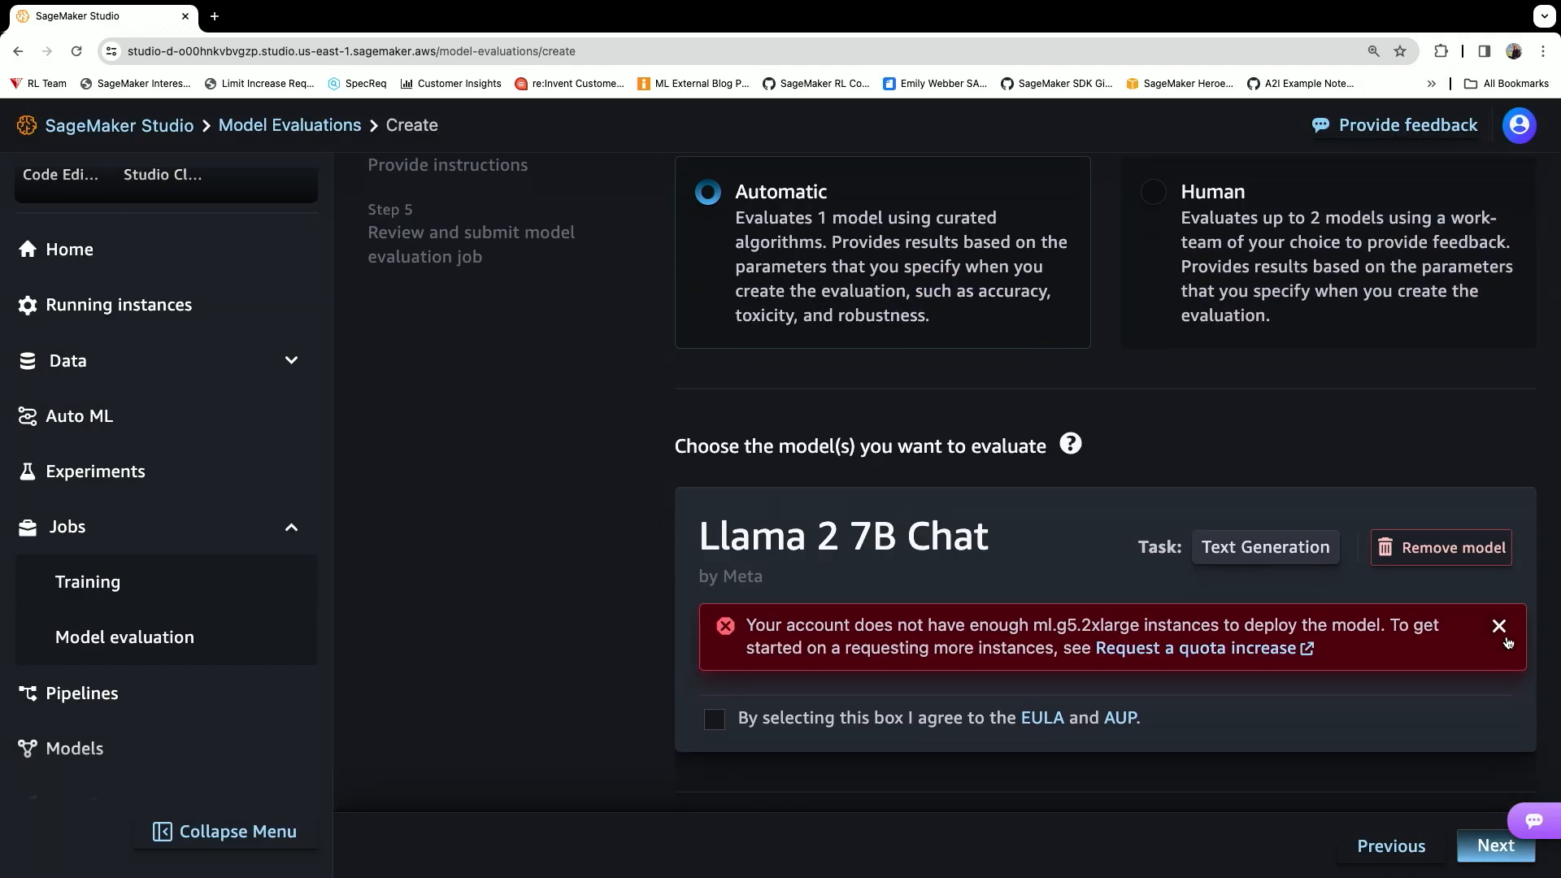
click(1499, 626)
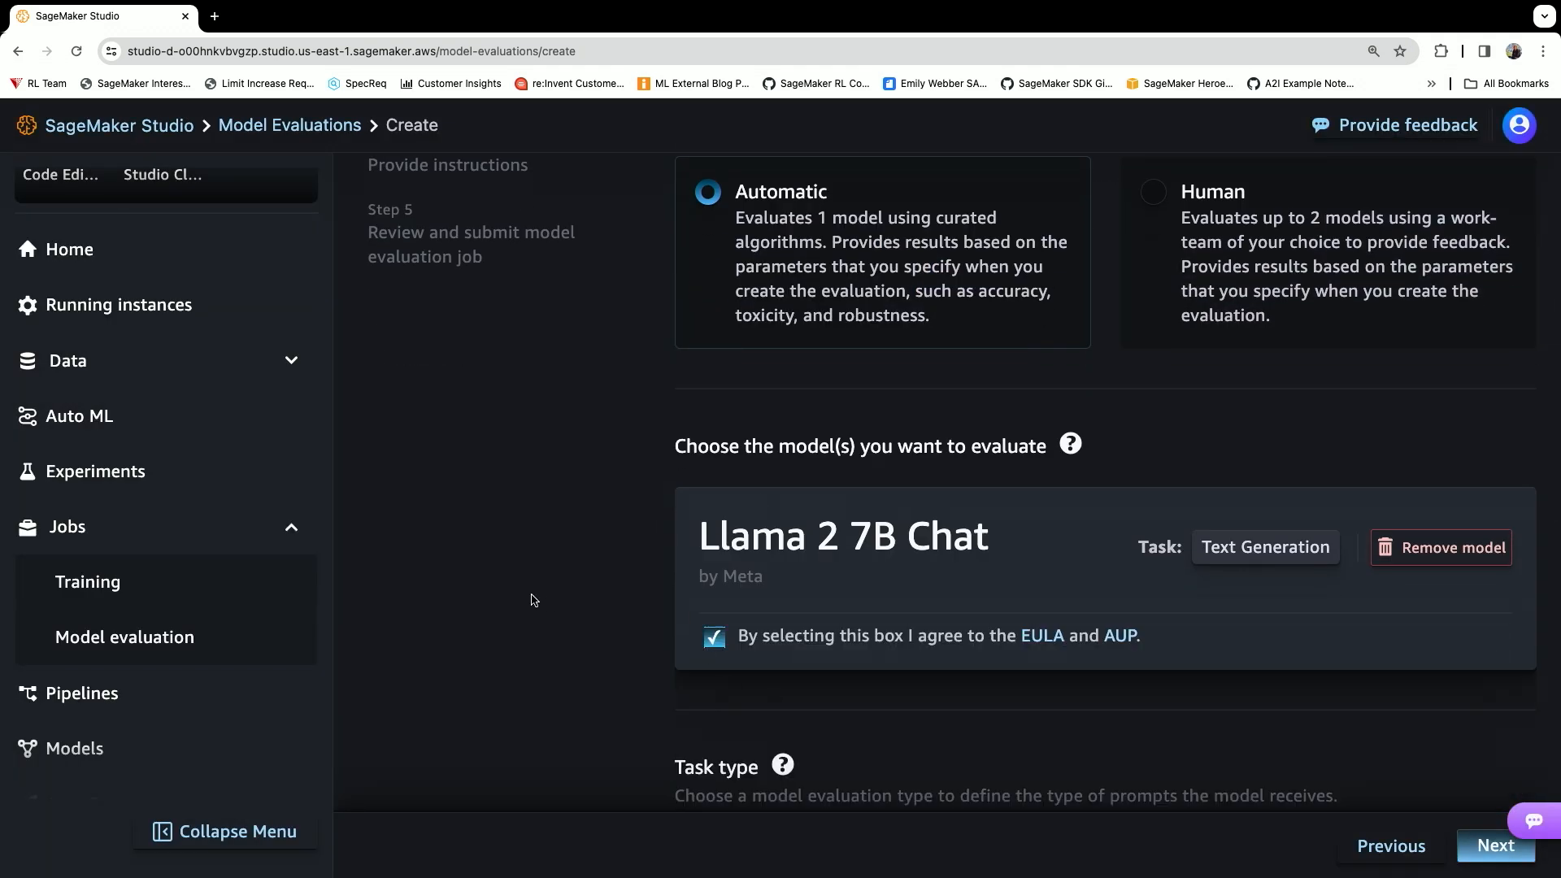
scroll(down, 3)
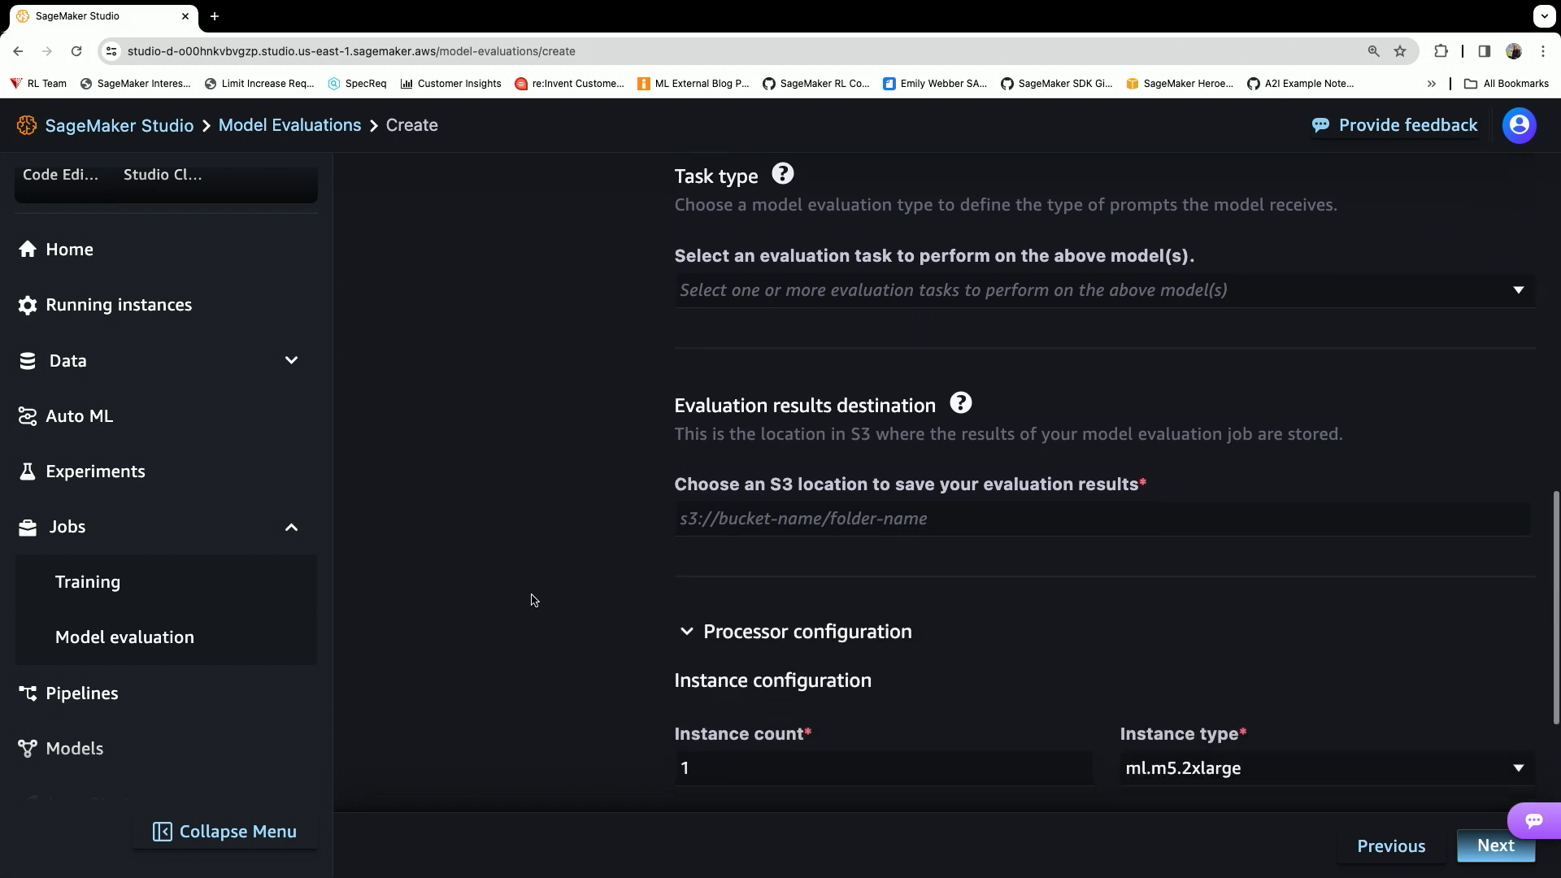
scroll(down, 3)
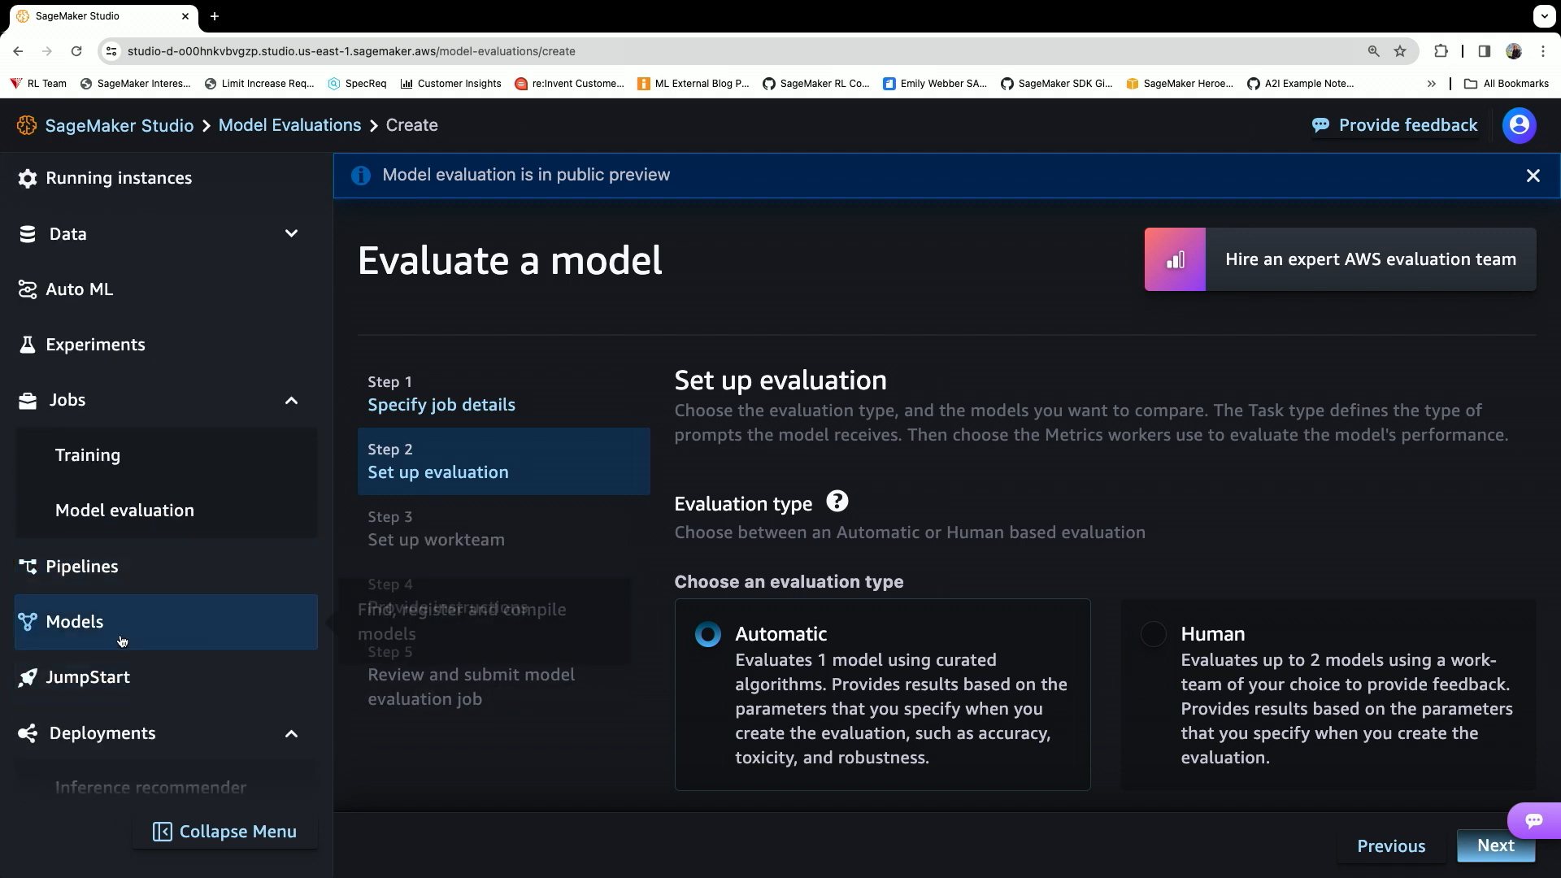
Search JumpStart models for 'llama' and open the Llama 2 7B Chat model page.
click(74, 622)
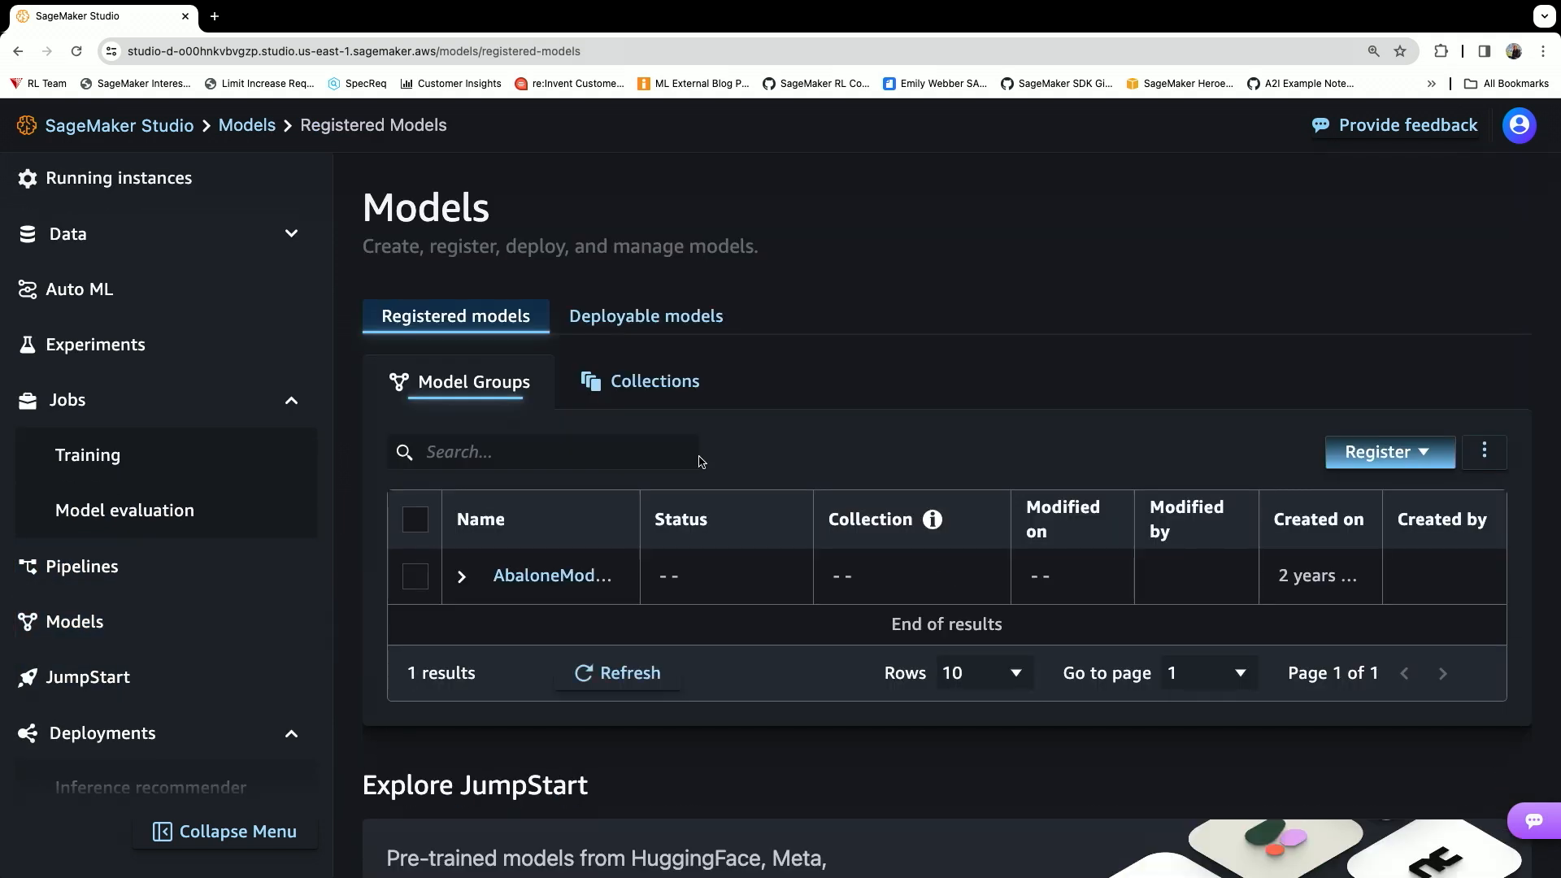
click(88, 677)
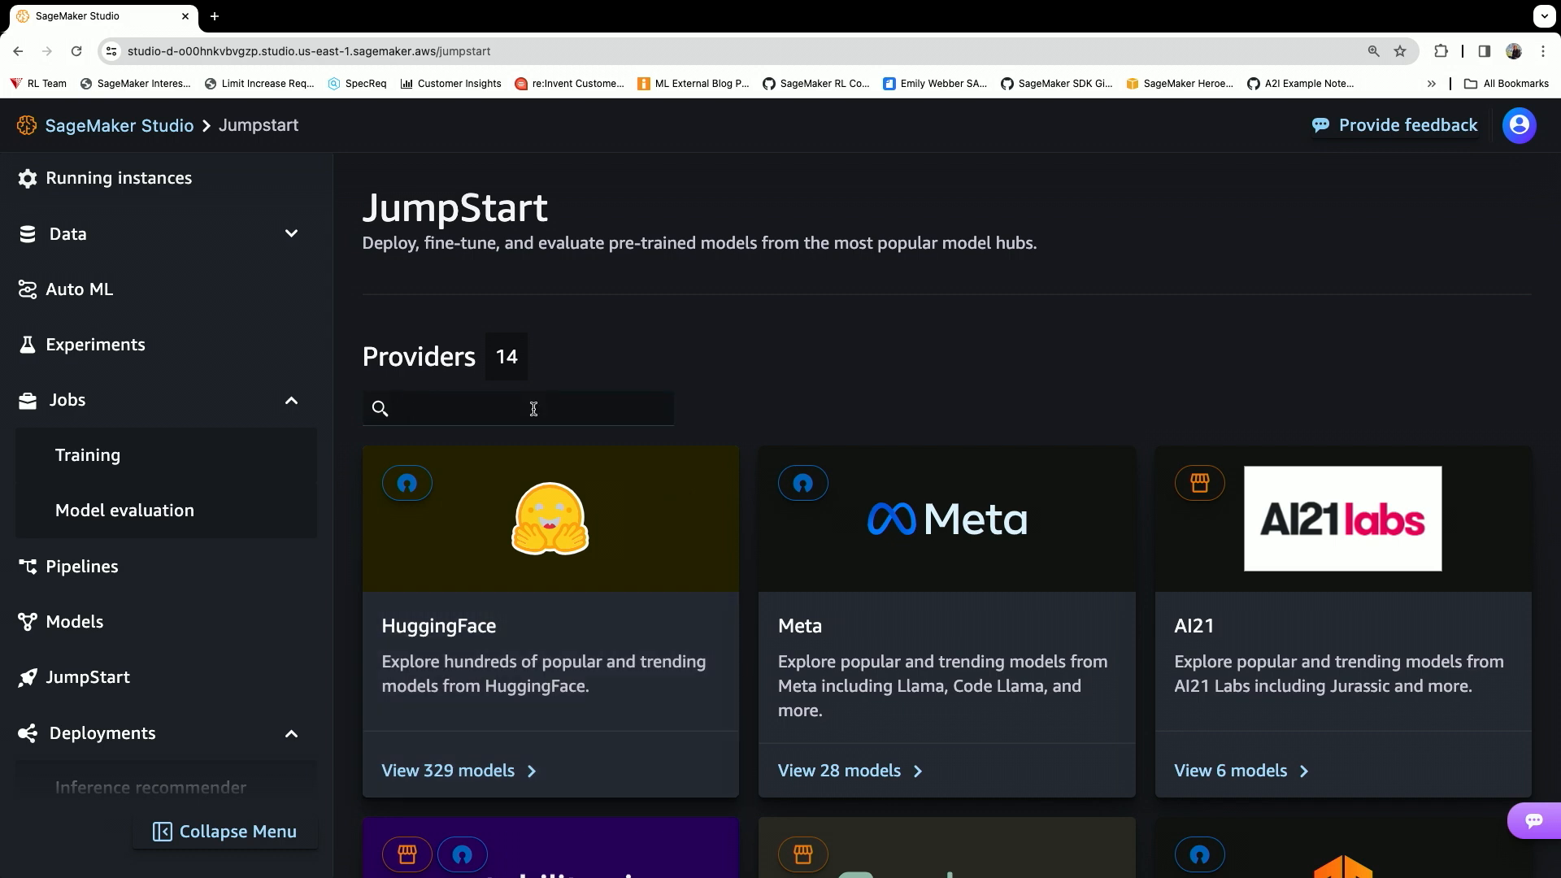
text(llama)
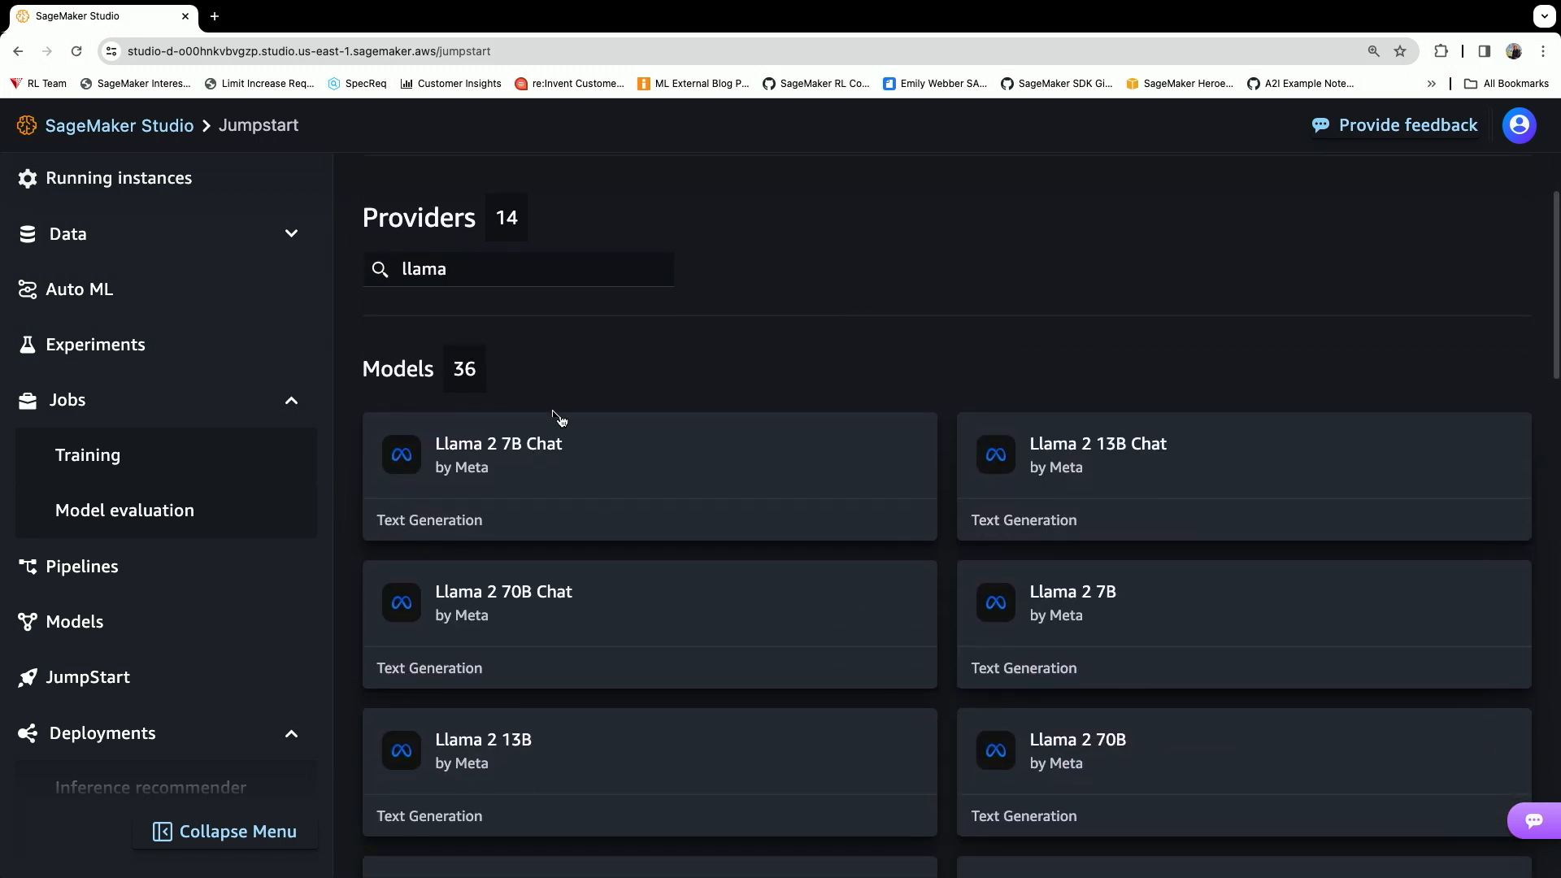
mouse_move(514, 472)
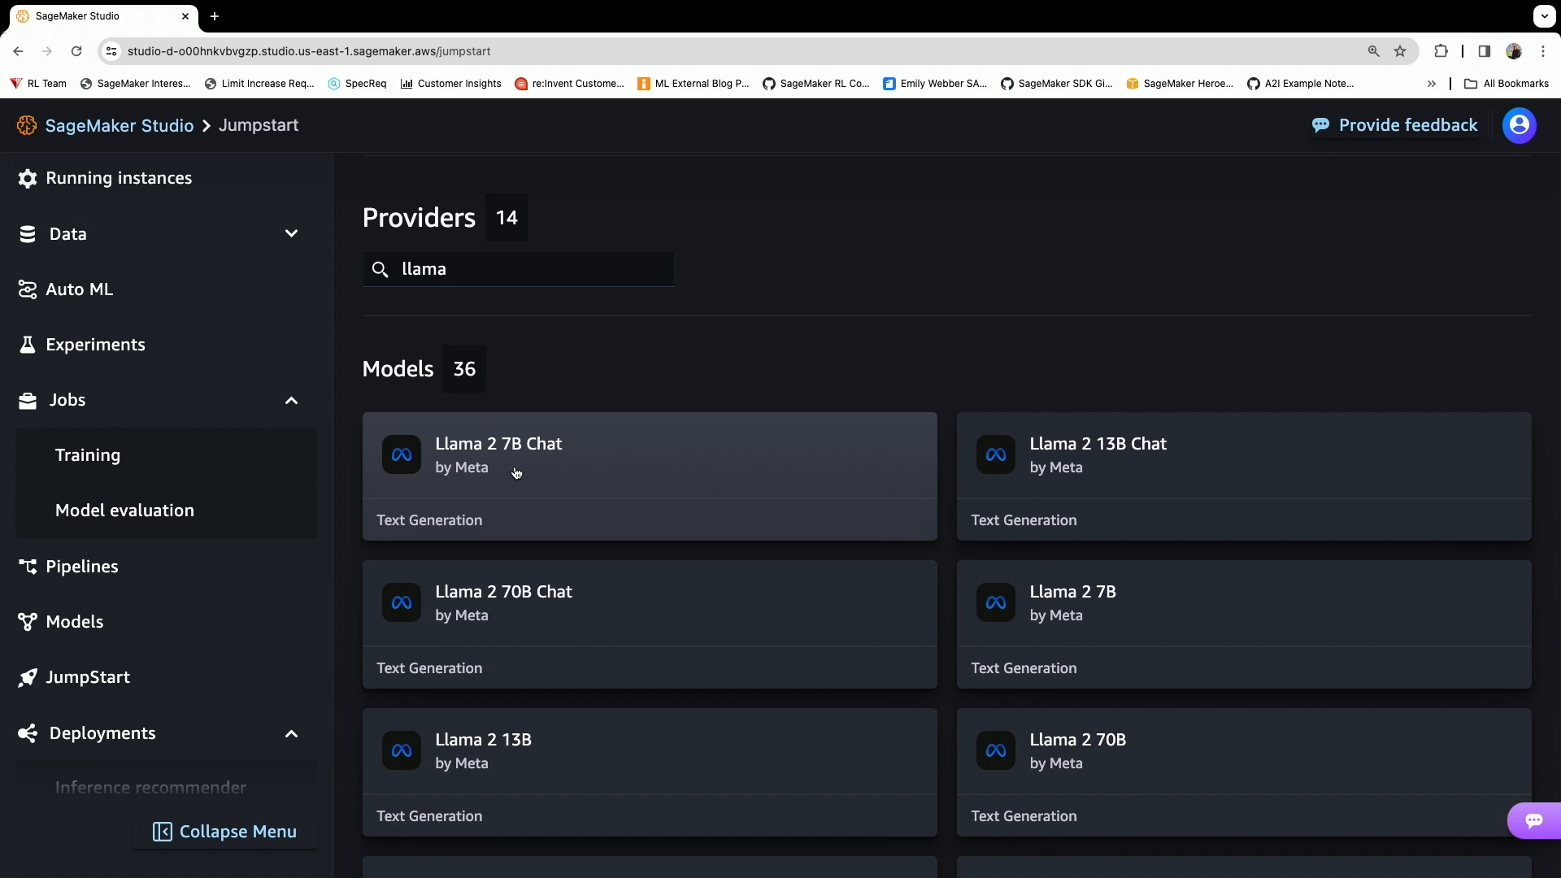
click(497, 454)
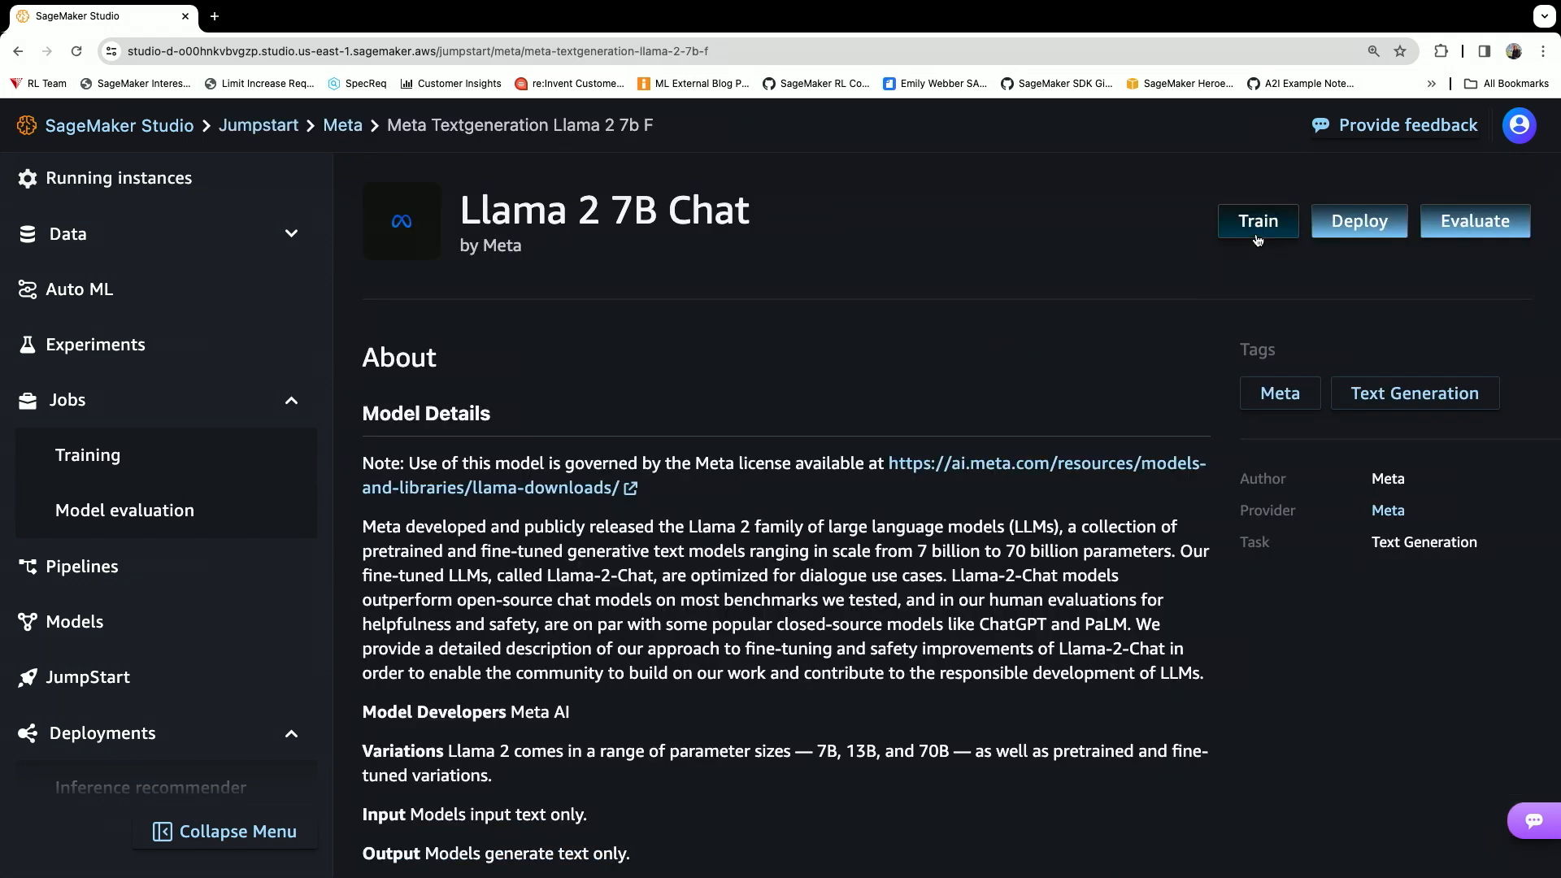
Open the Train form for Llama 2 7B Chat and review its default settings.
click(1257, 220)
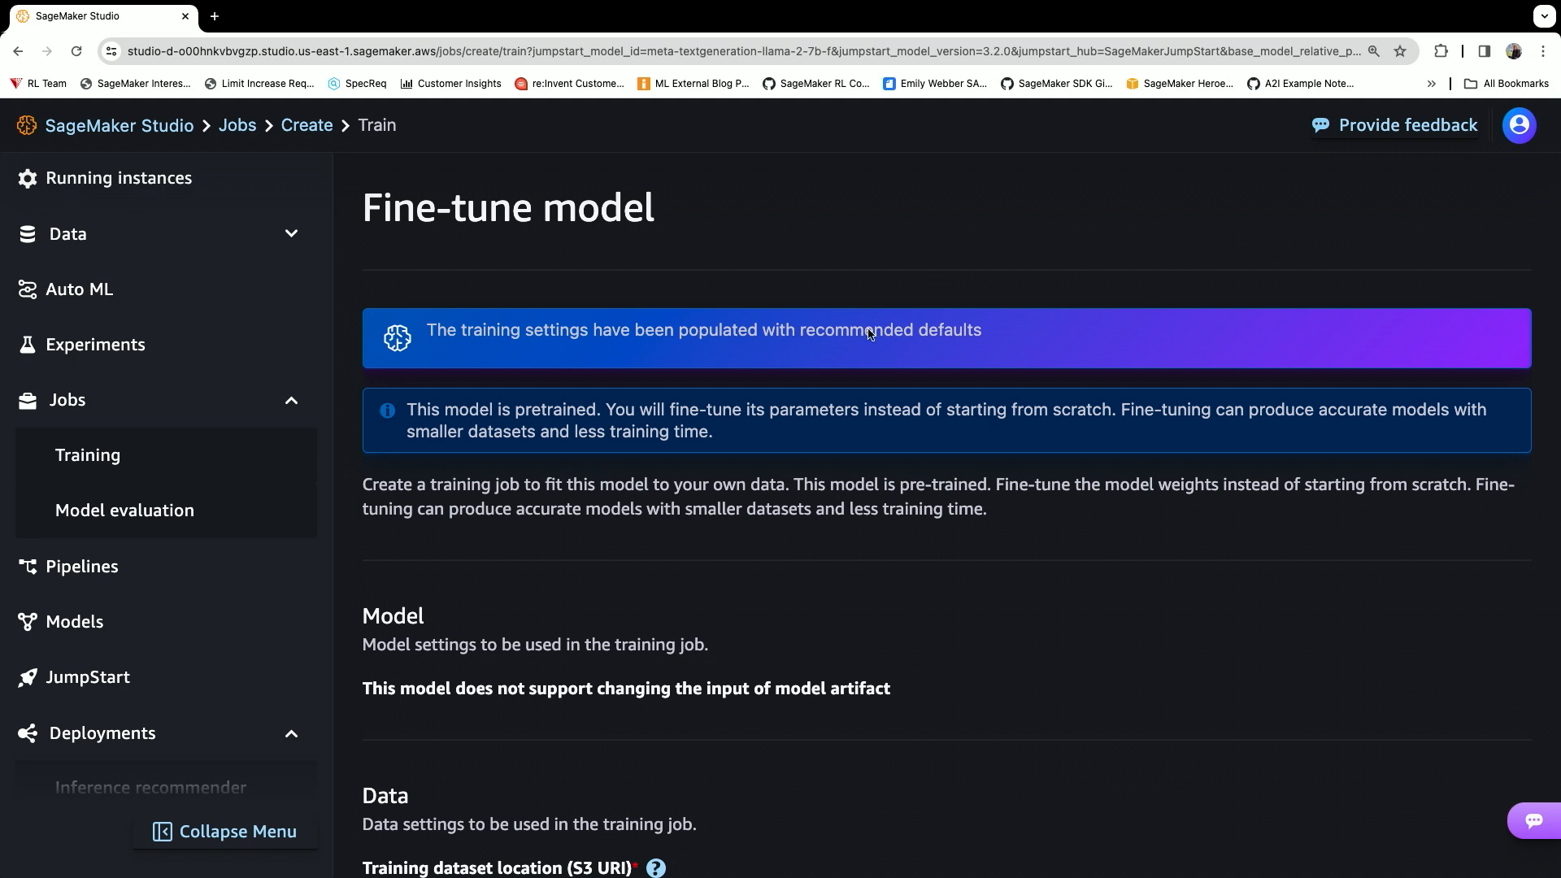
scroll(down, 3)
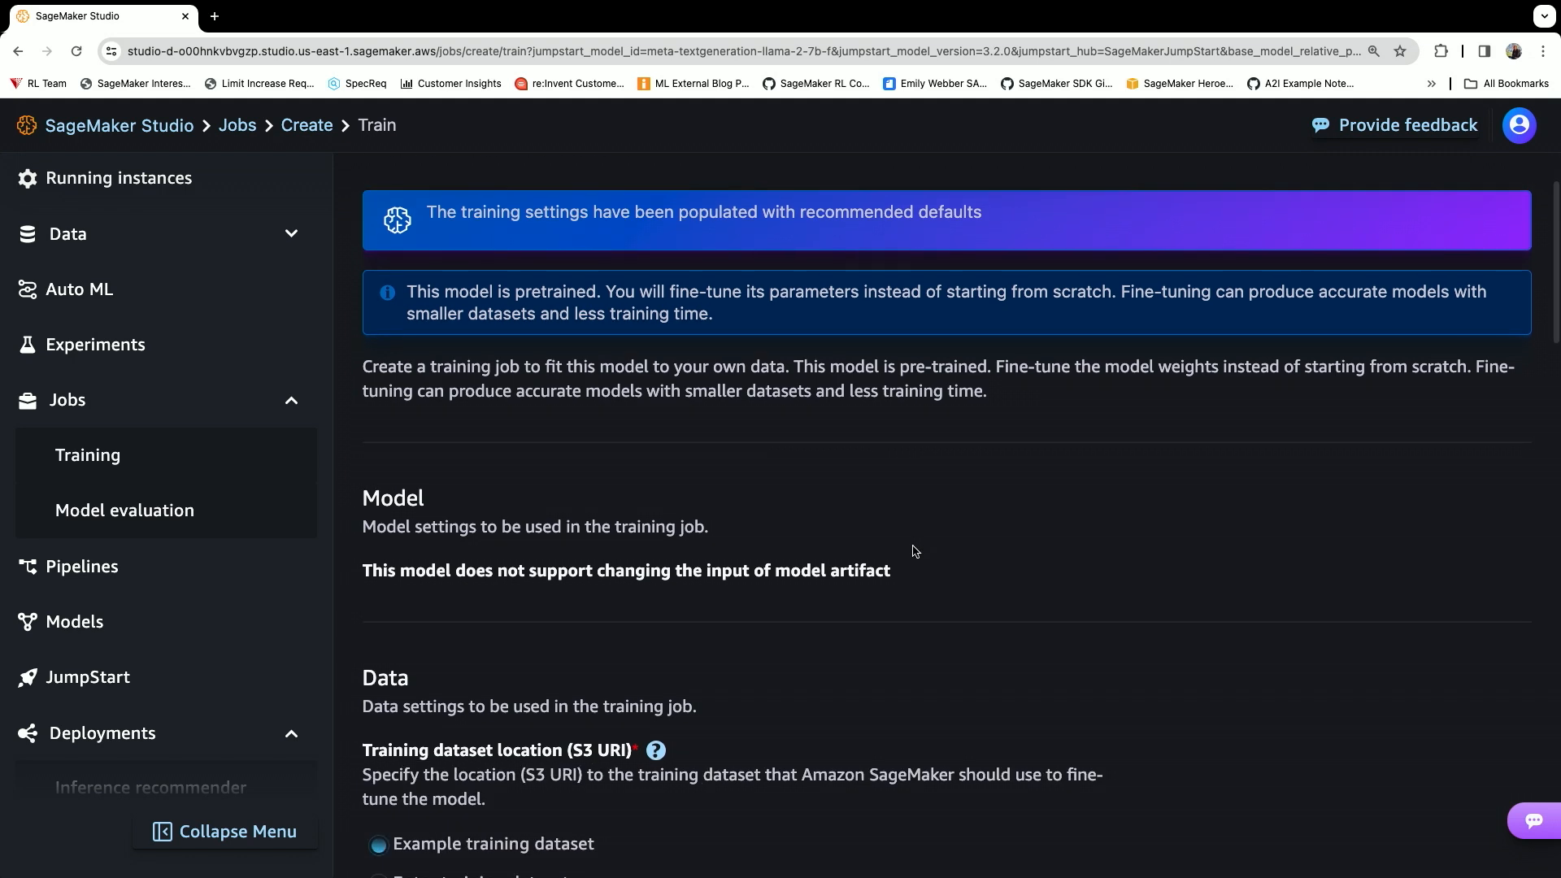
scroll(down, 3)
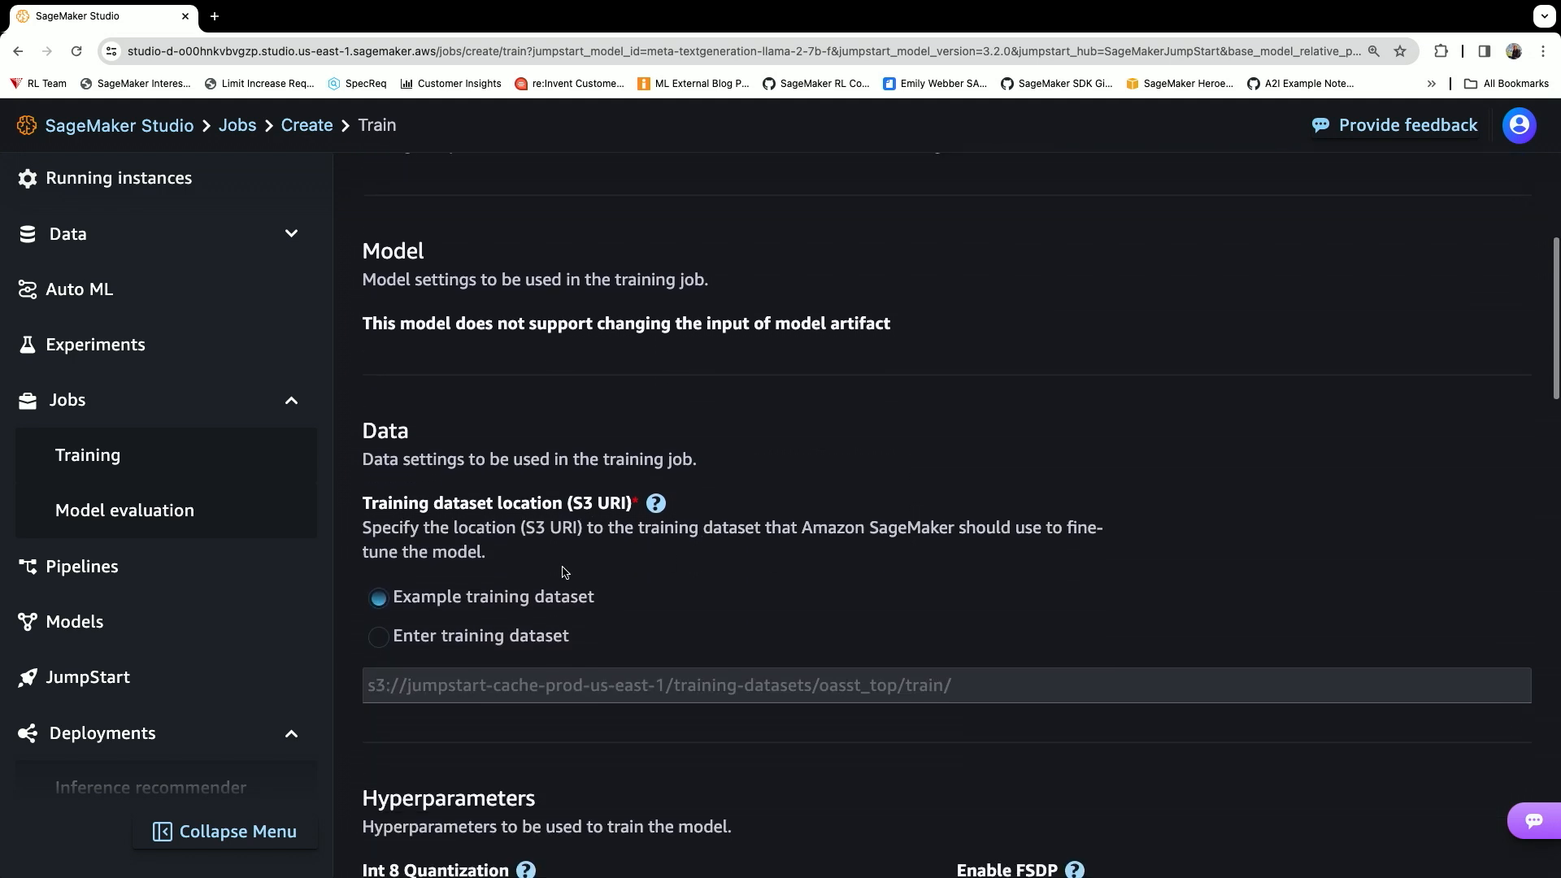
scroll(down, 3)
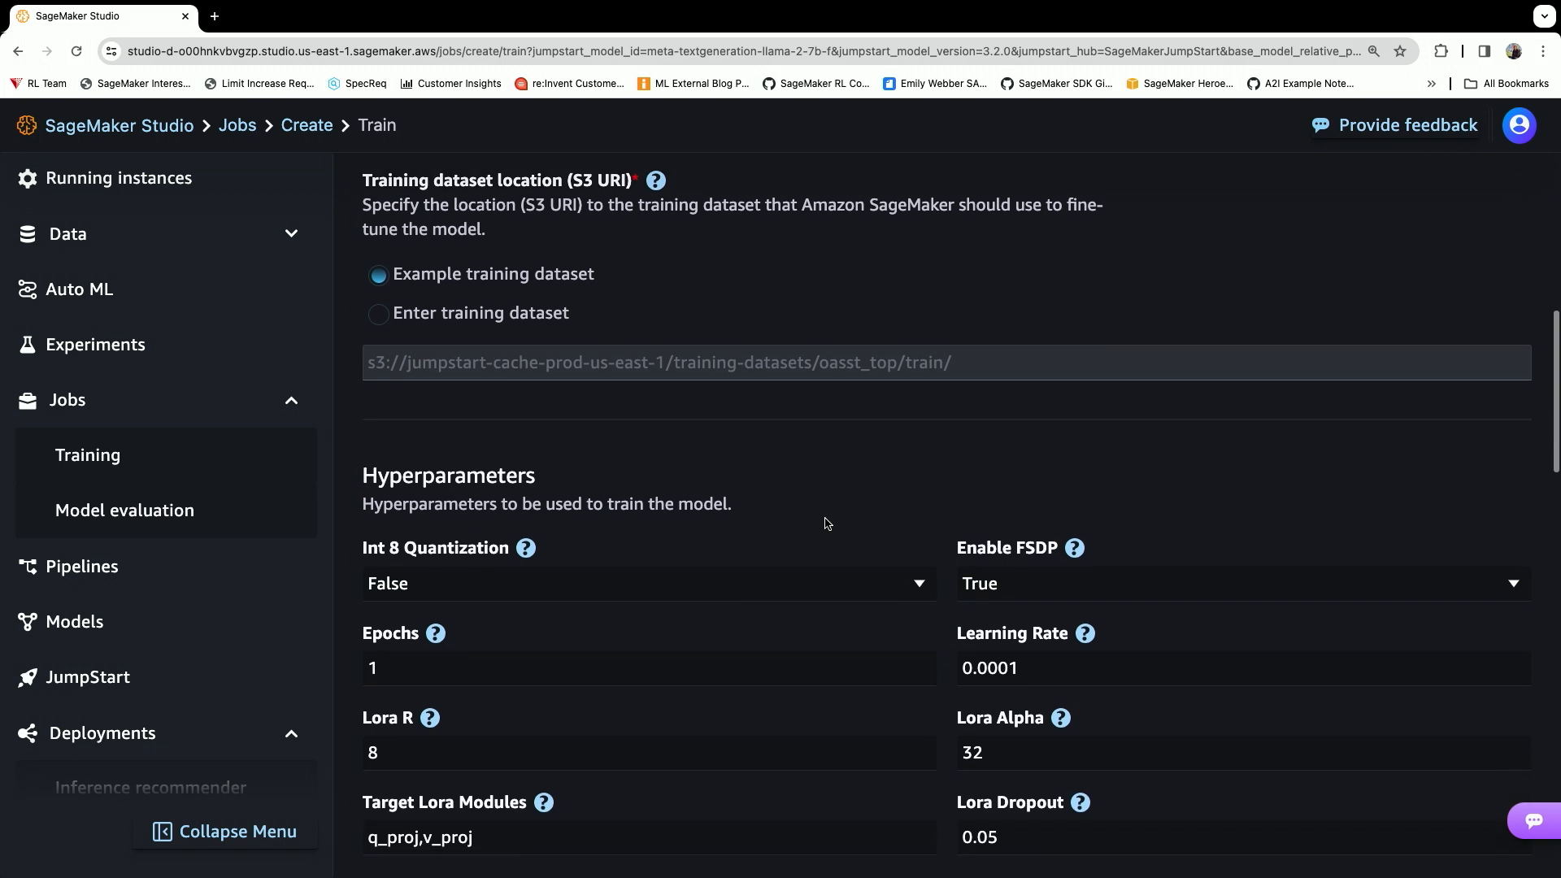
scroll(down, 3)
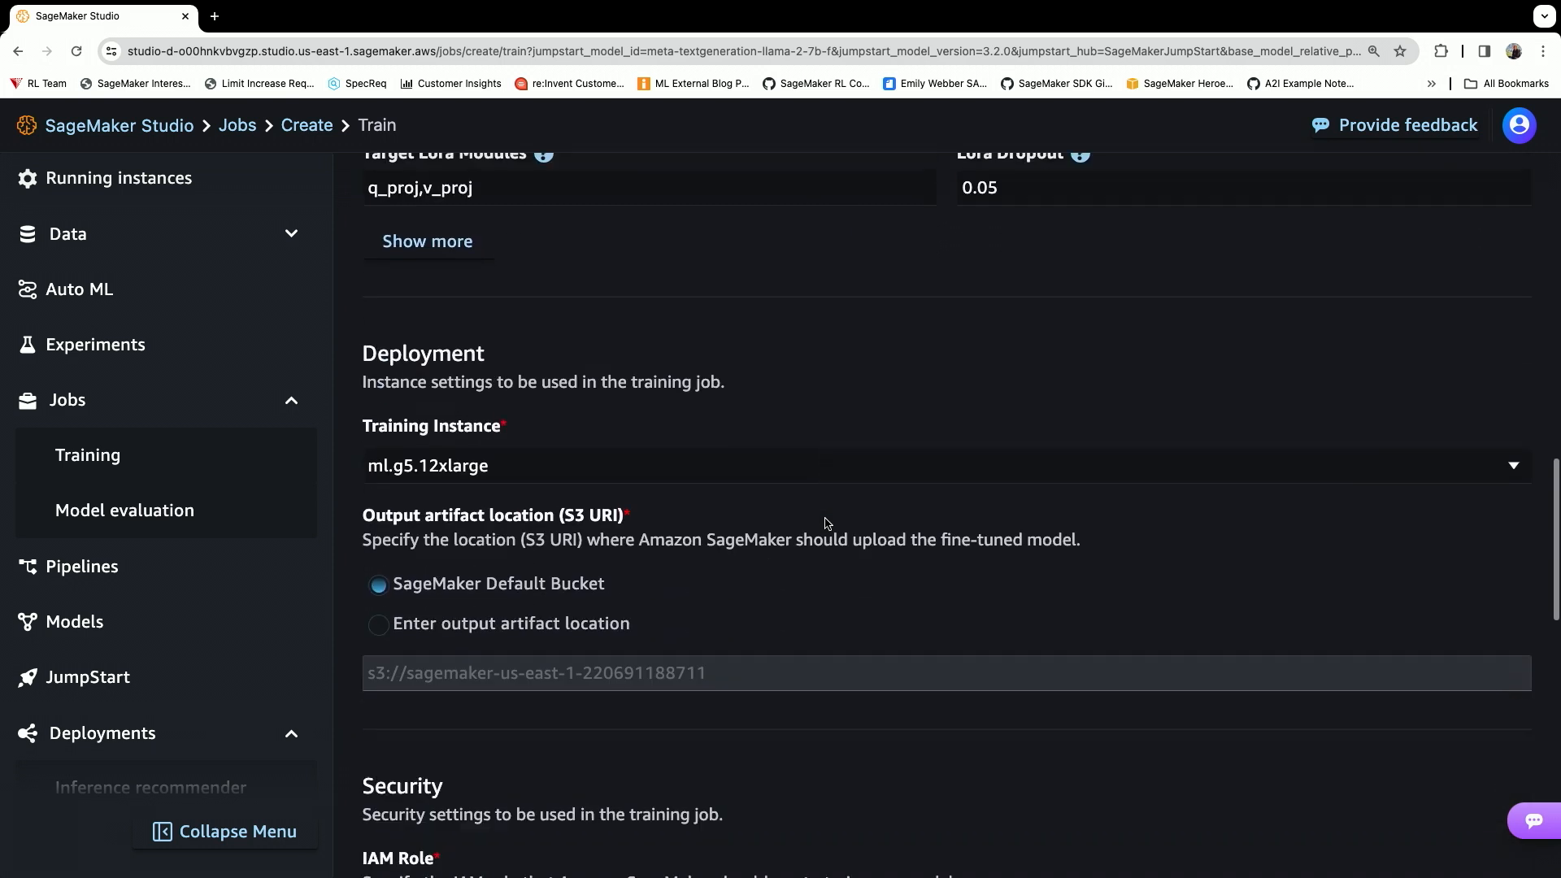
scroll(down, 3)
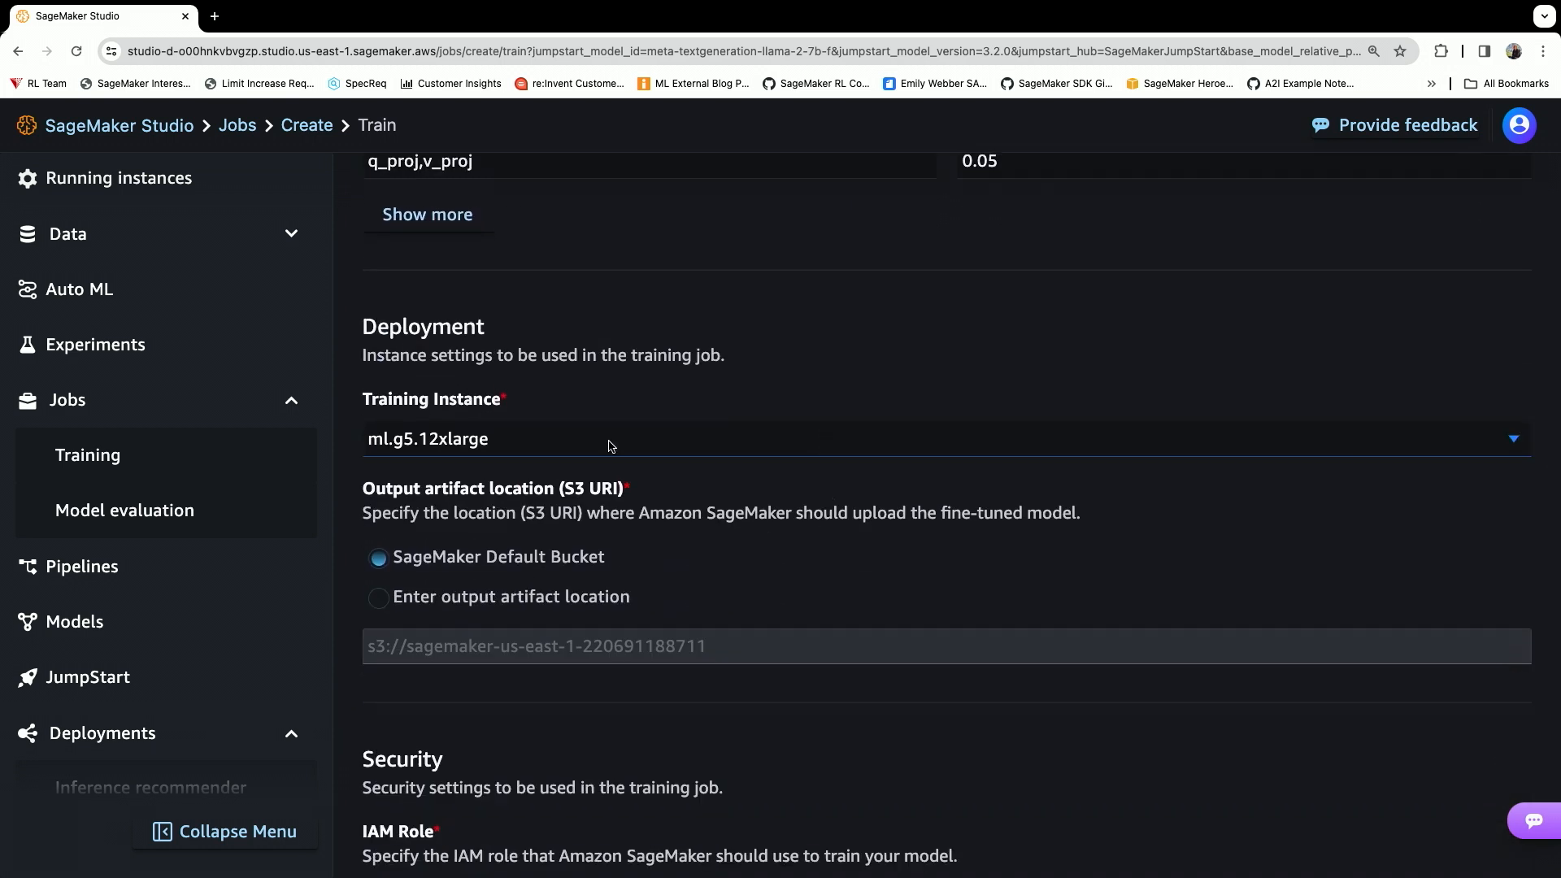
Submit the fine-tuning job with default settings and accept the Llama 2 license.
scroll(down, 3)
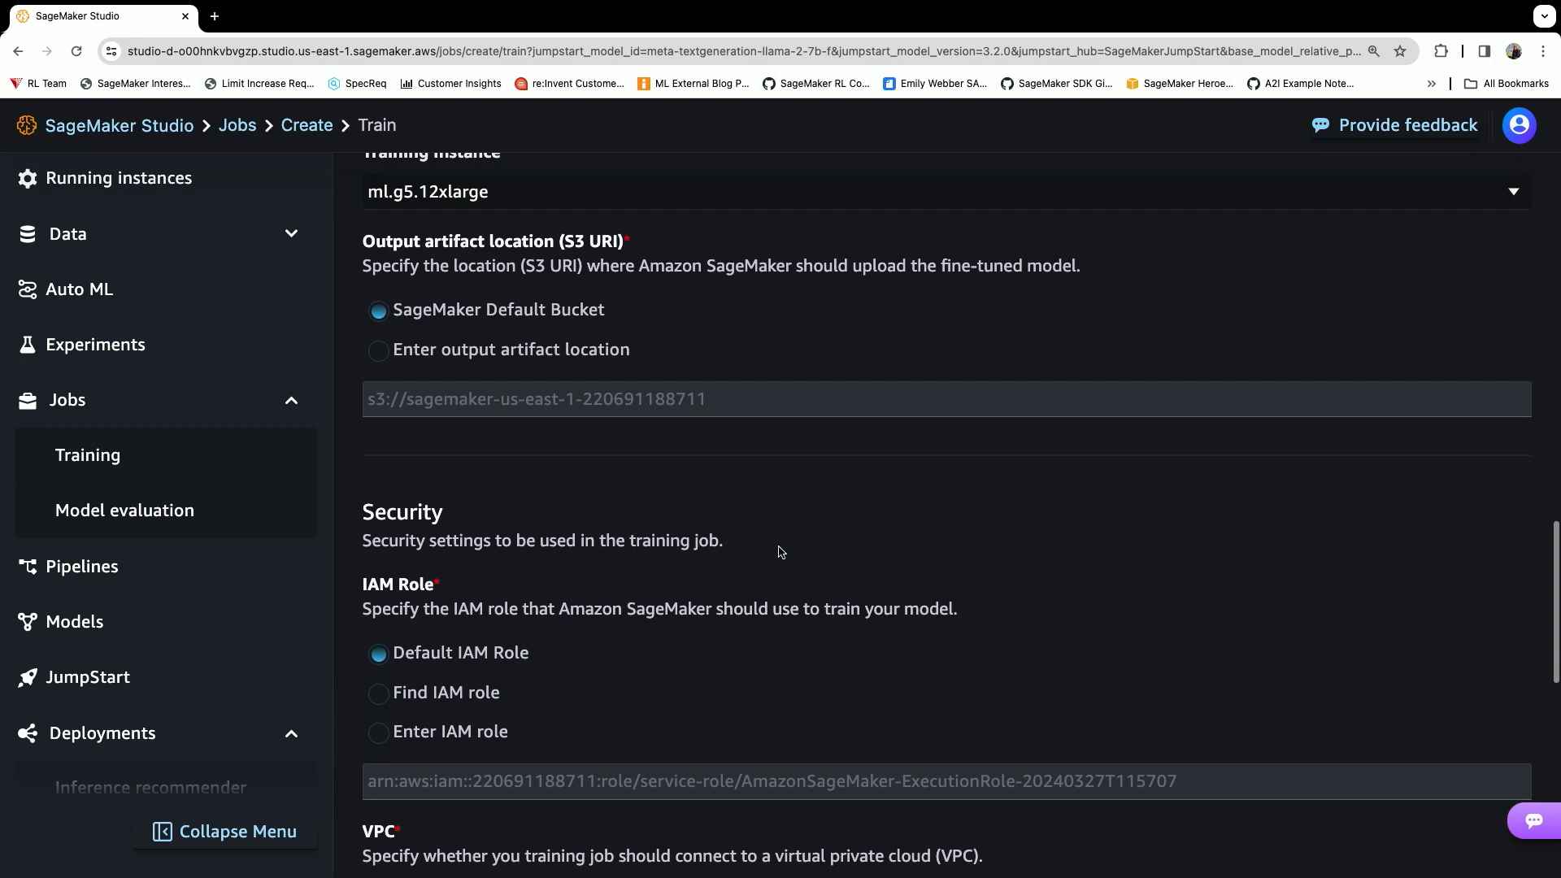
scroll(down, 3)
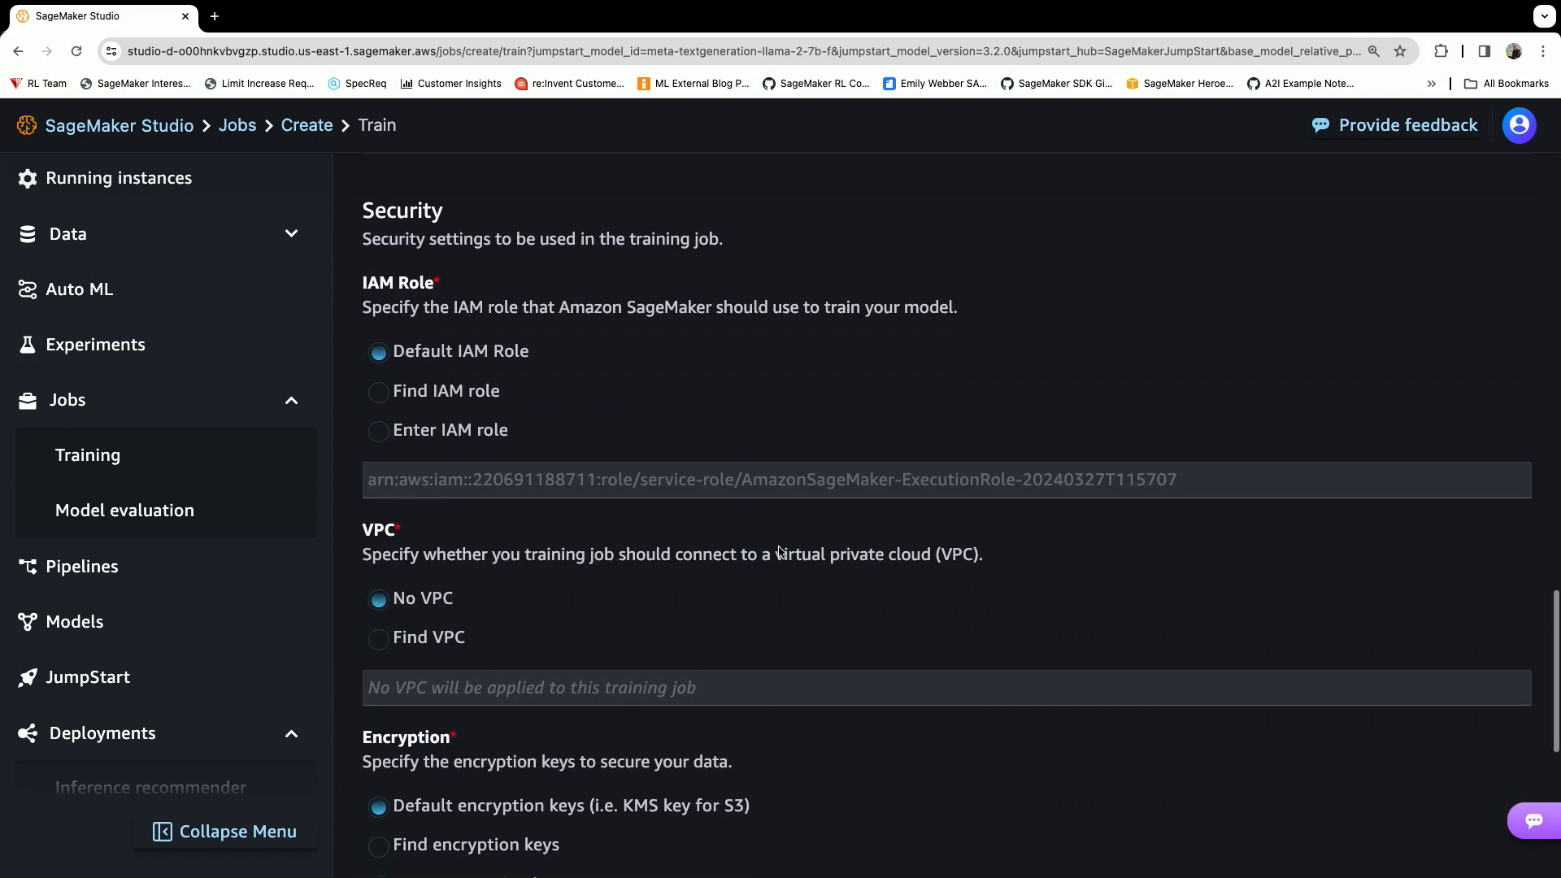
scroll(down, 3)
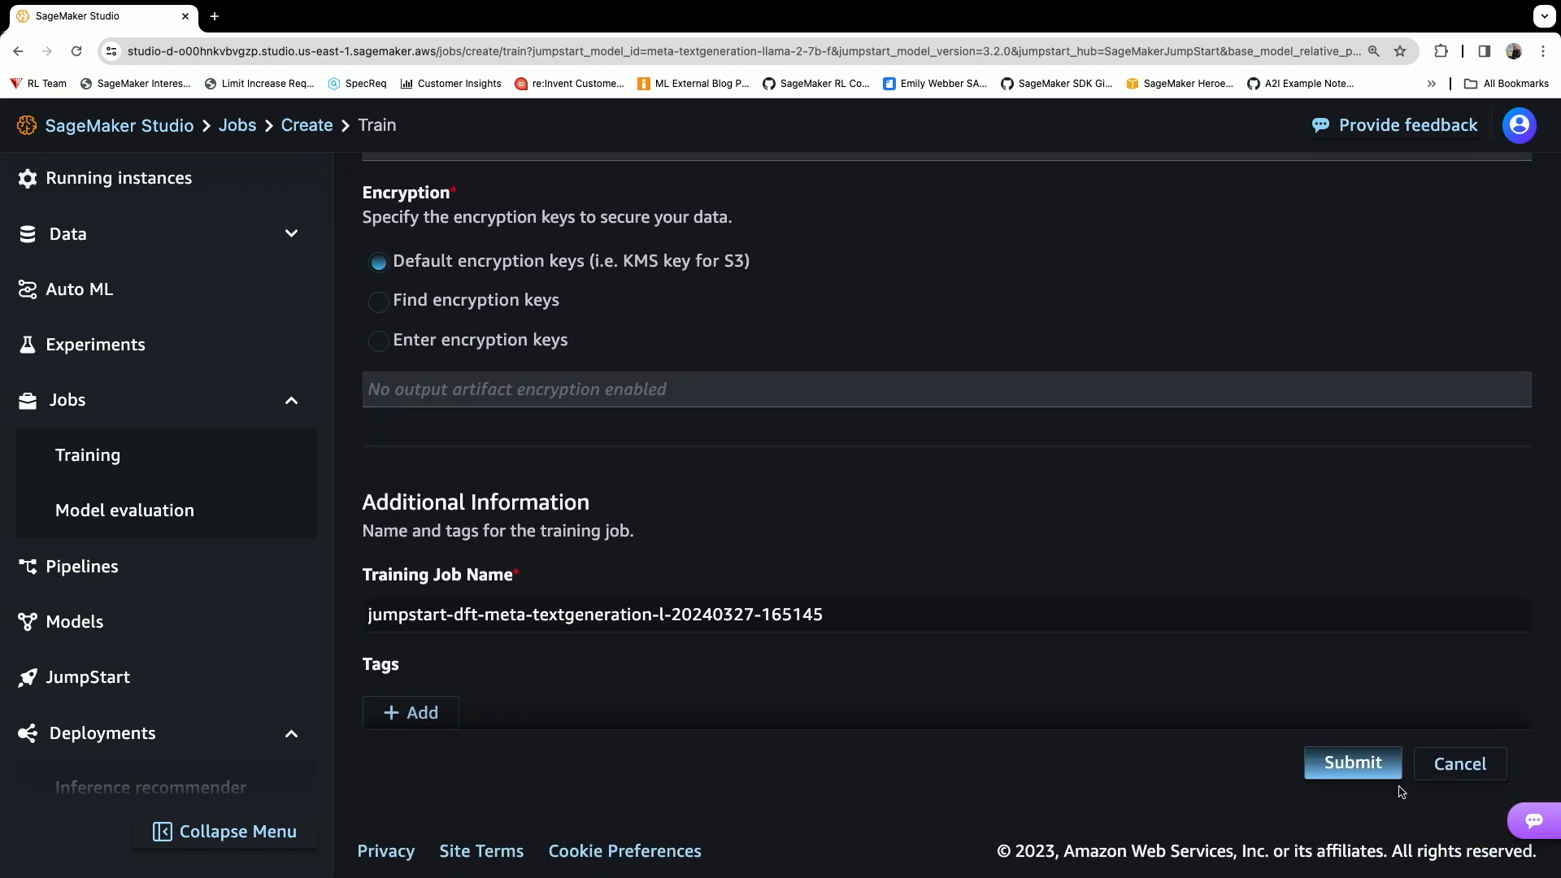
click(1353, 763)
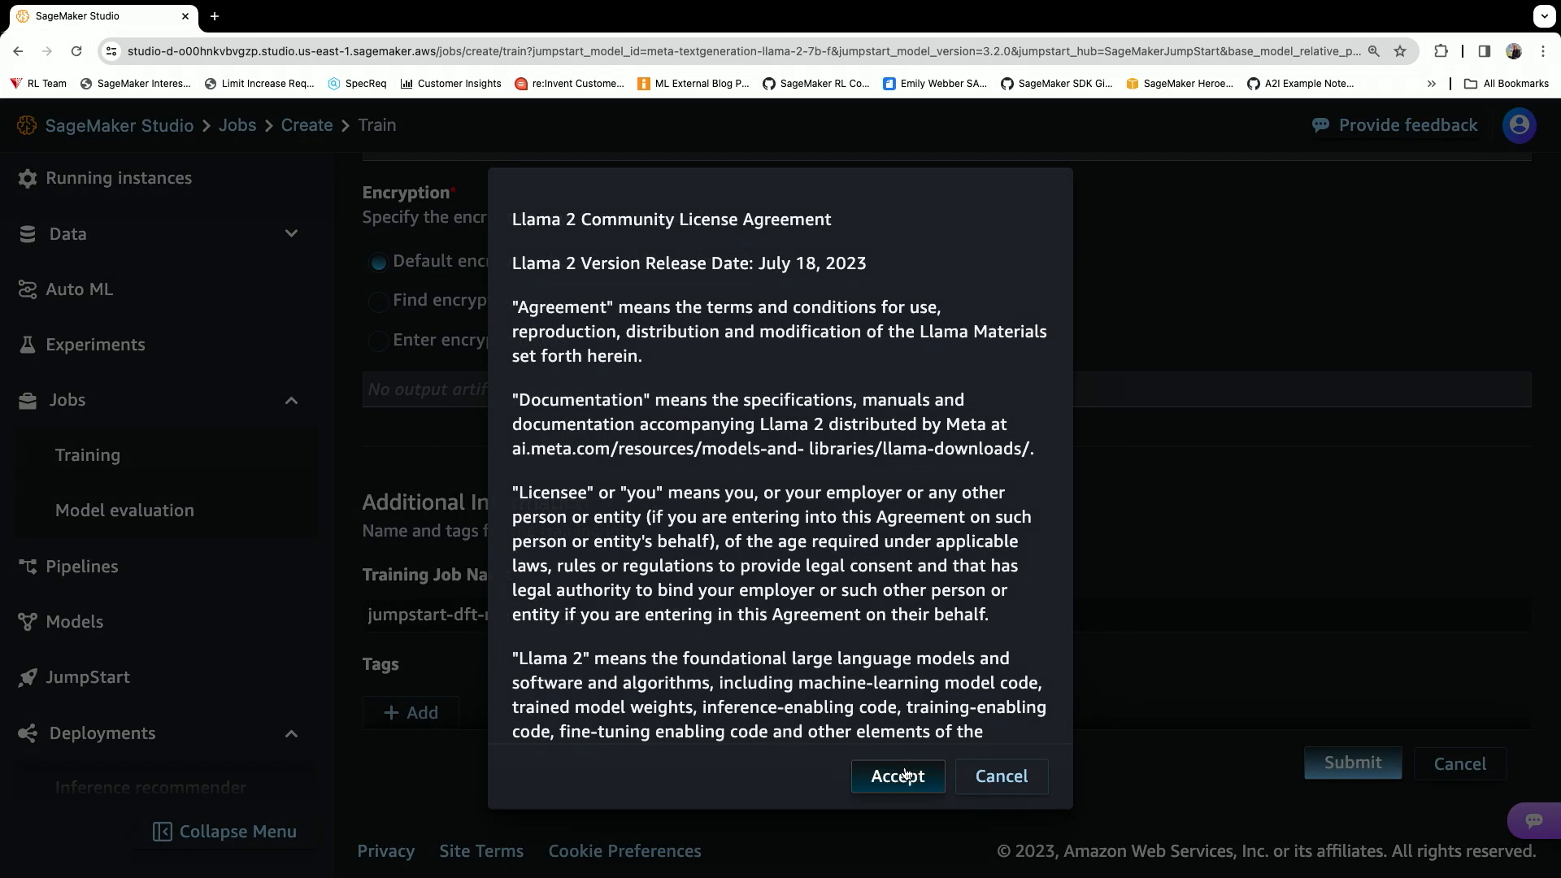
click(896, 776)
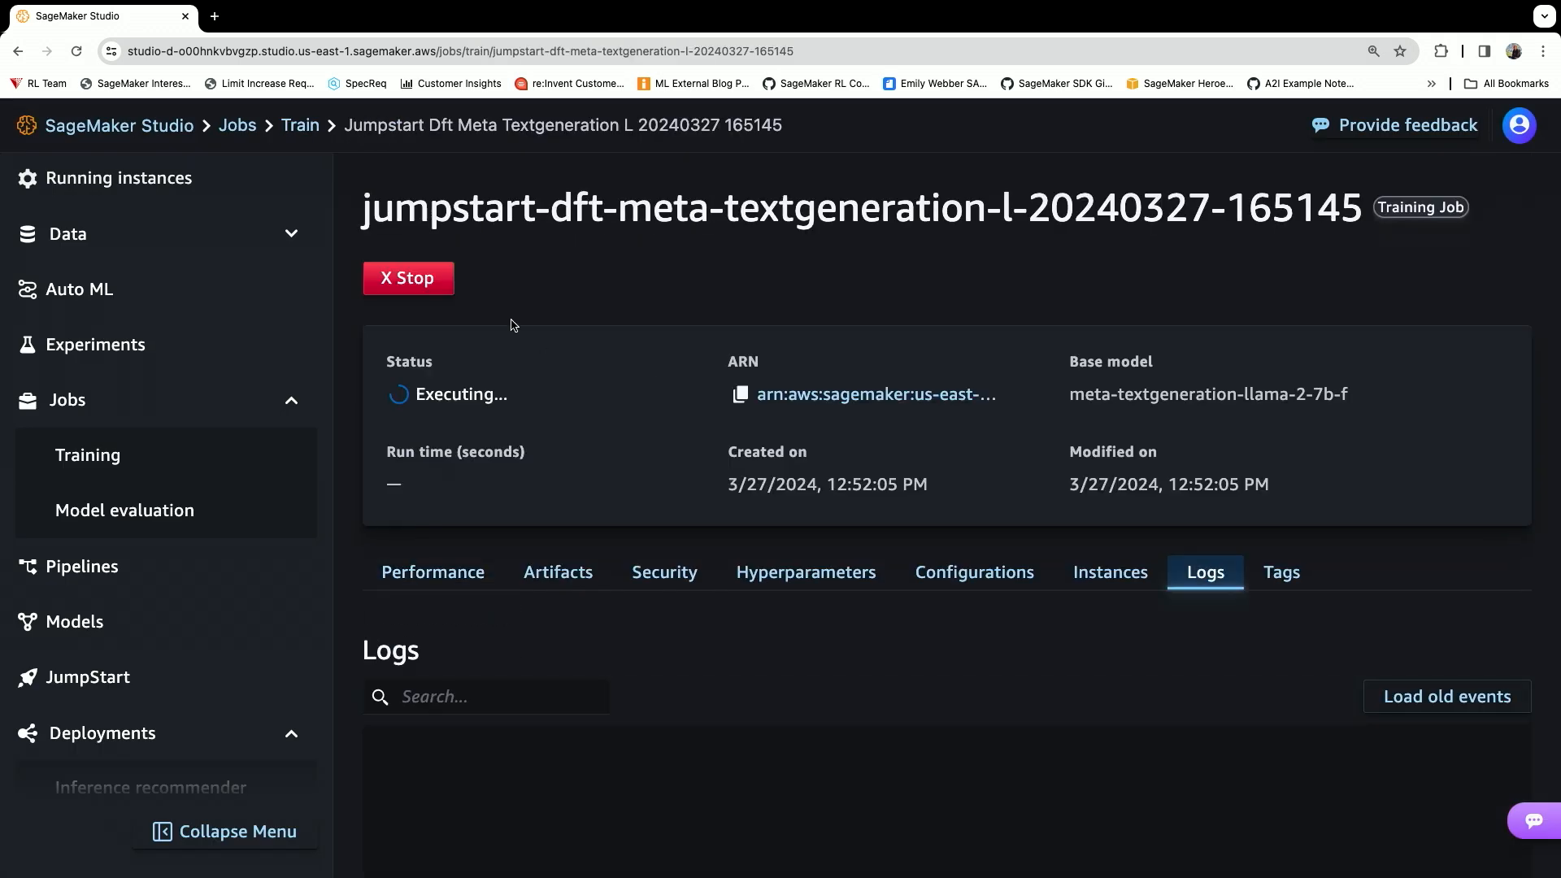
mouse_move(89, 455)
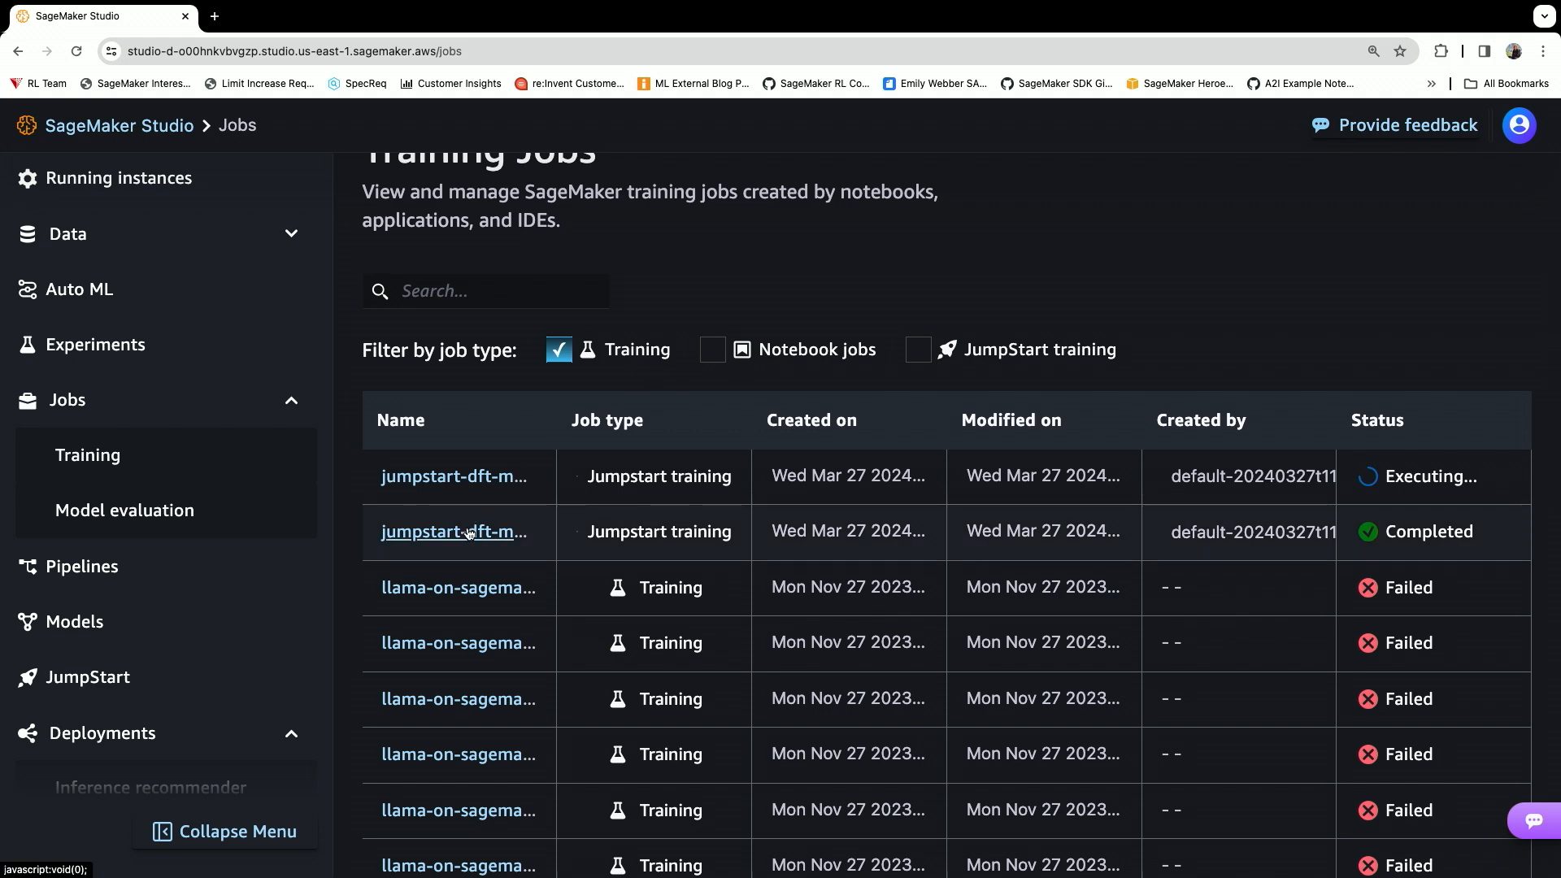
Open the completed jumpstart training job to view eval-loss 1.2496, eval-ppl 3.4888, train-loss 1.3485.
click(453, 531)
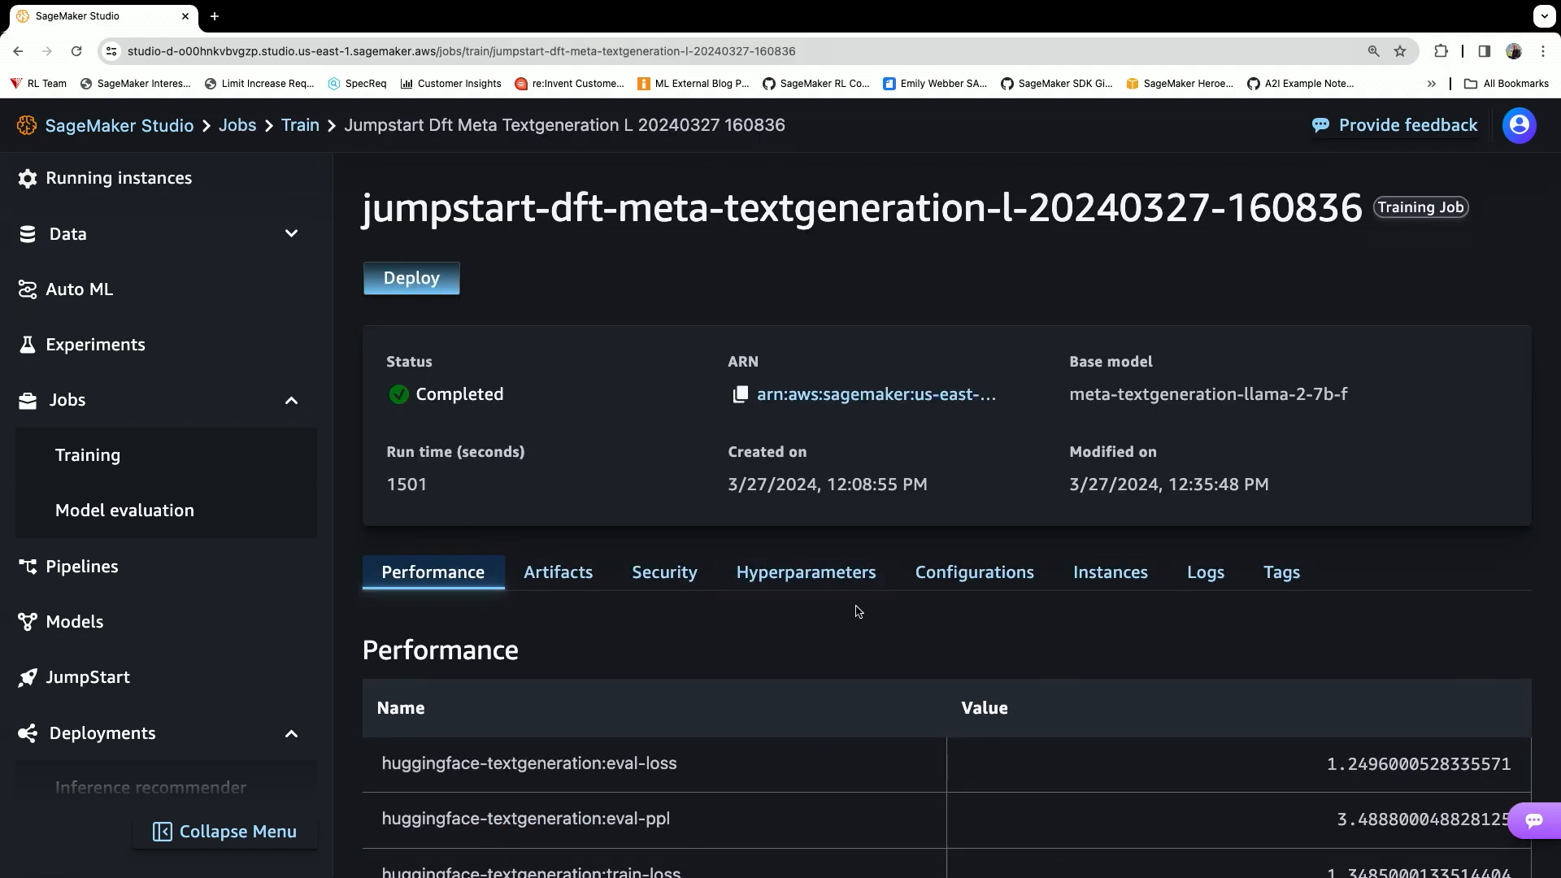
mouse_move(697, 306)
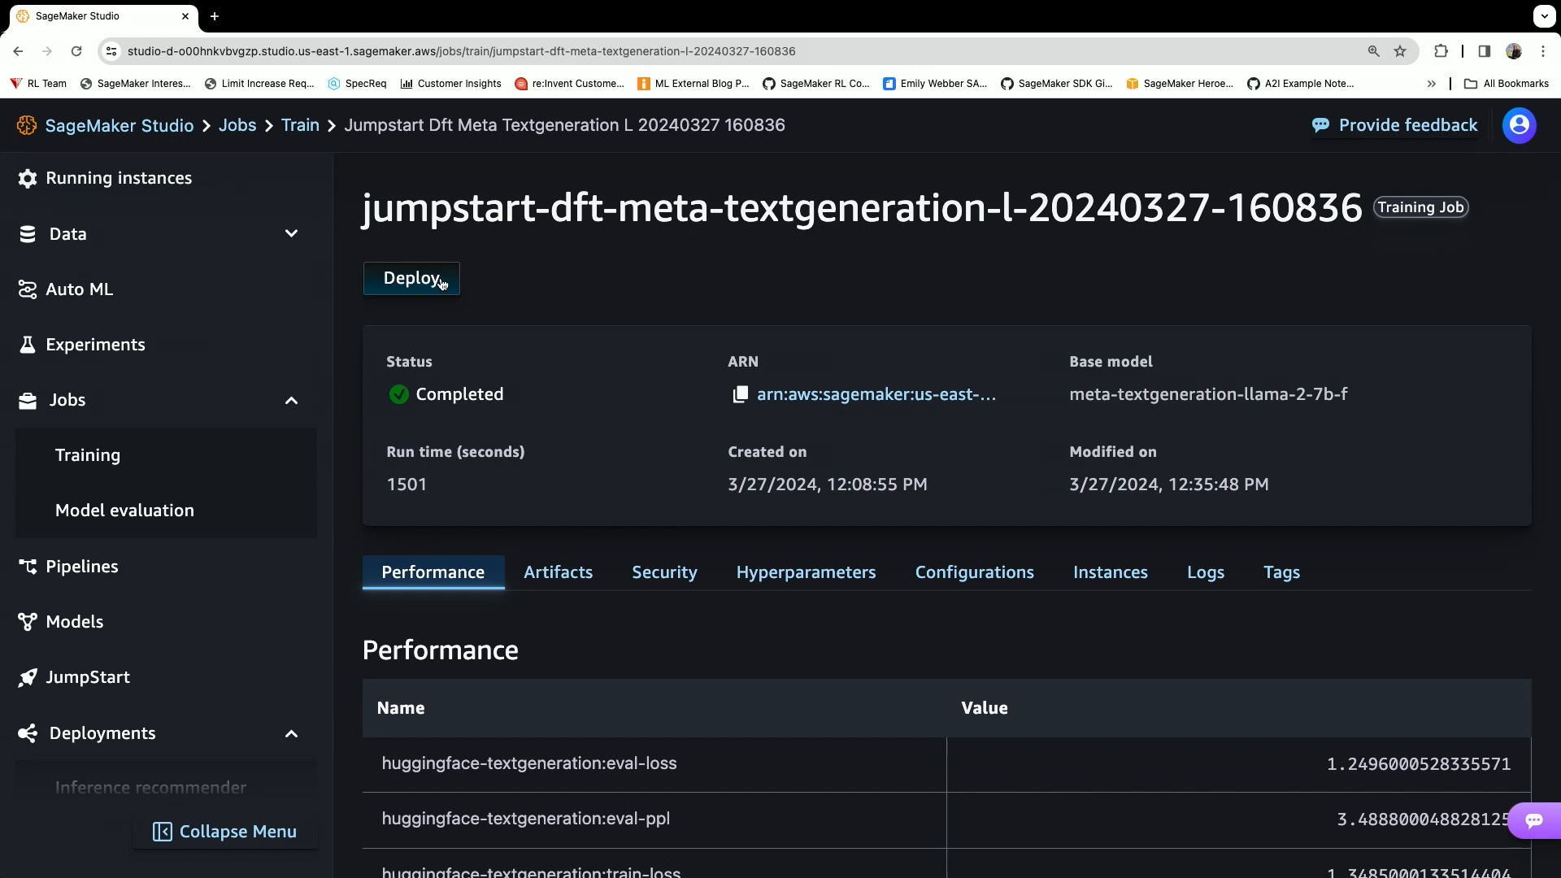
scroll(down, 3)
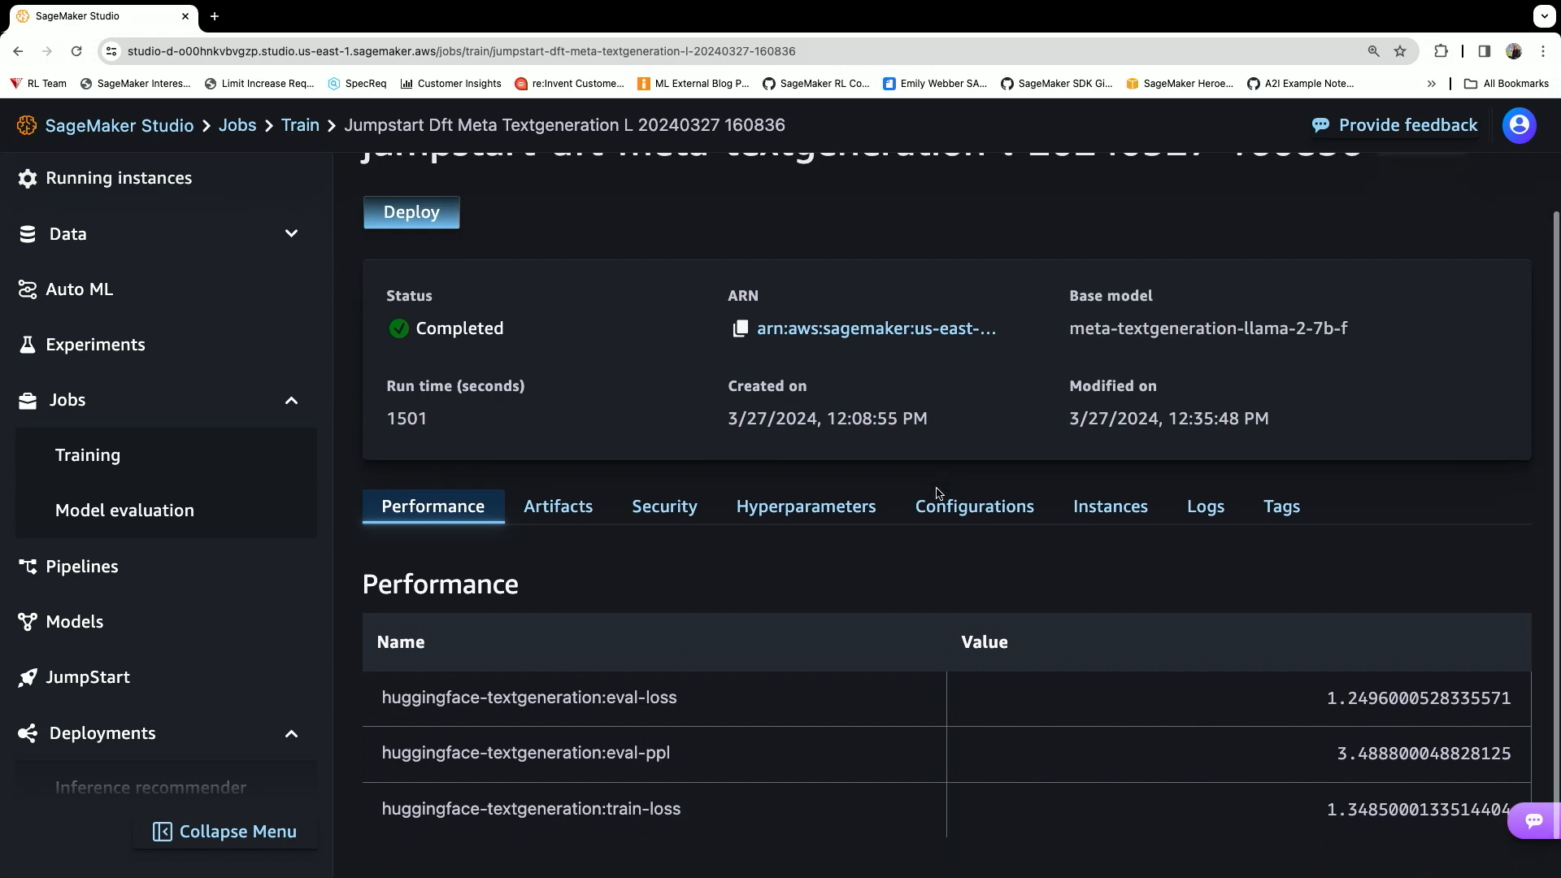
scroll(down, 3)
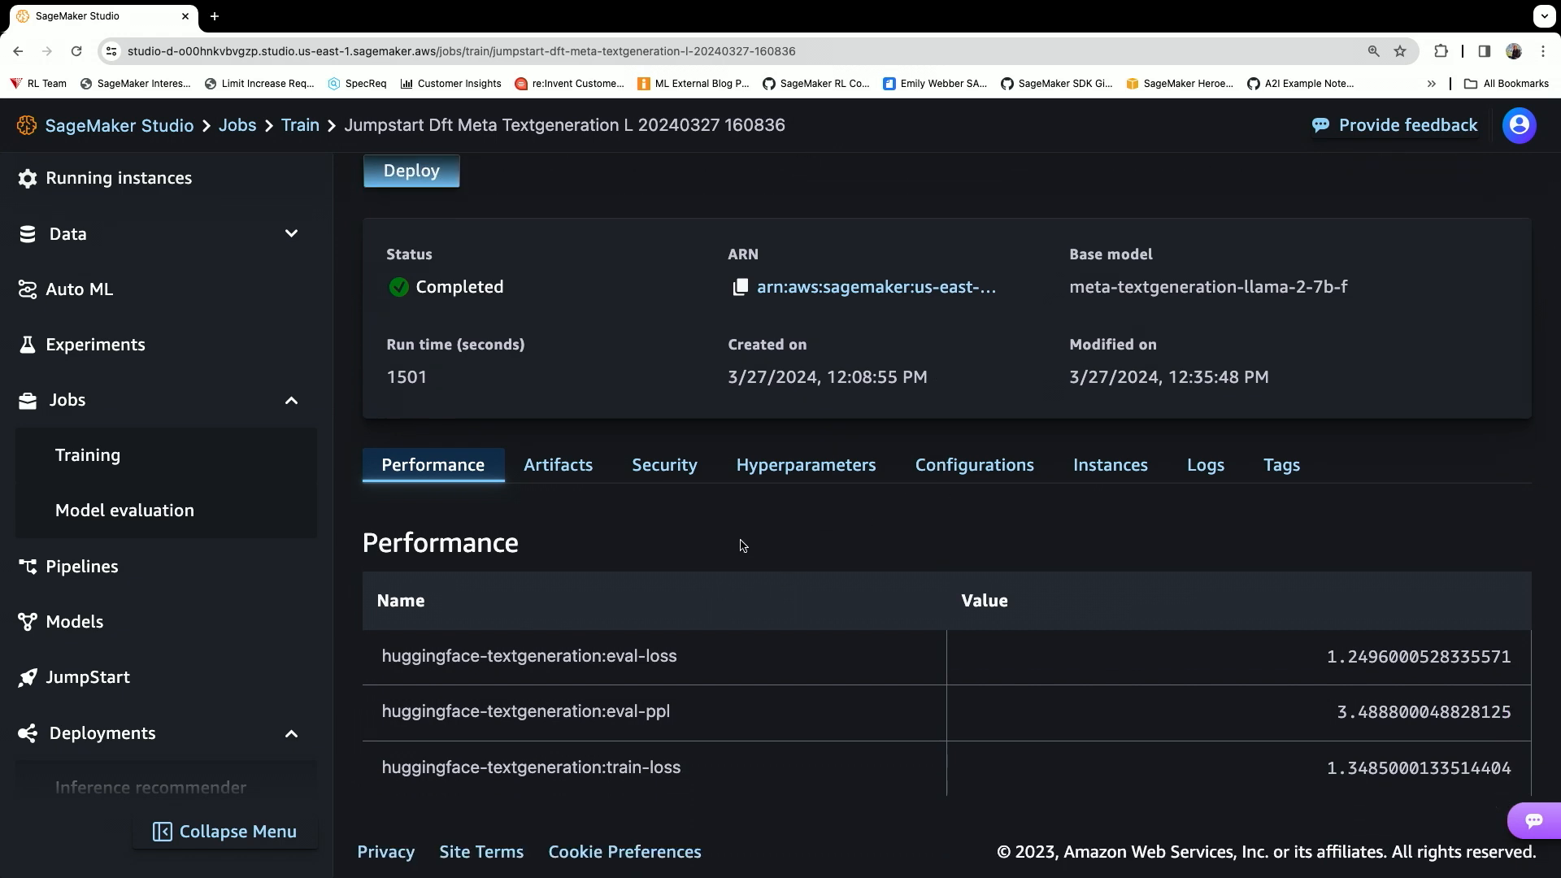
mouse_move(927, 500)
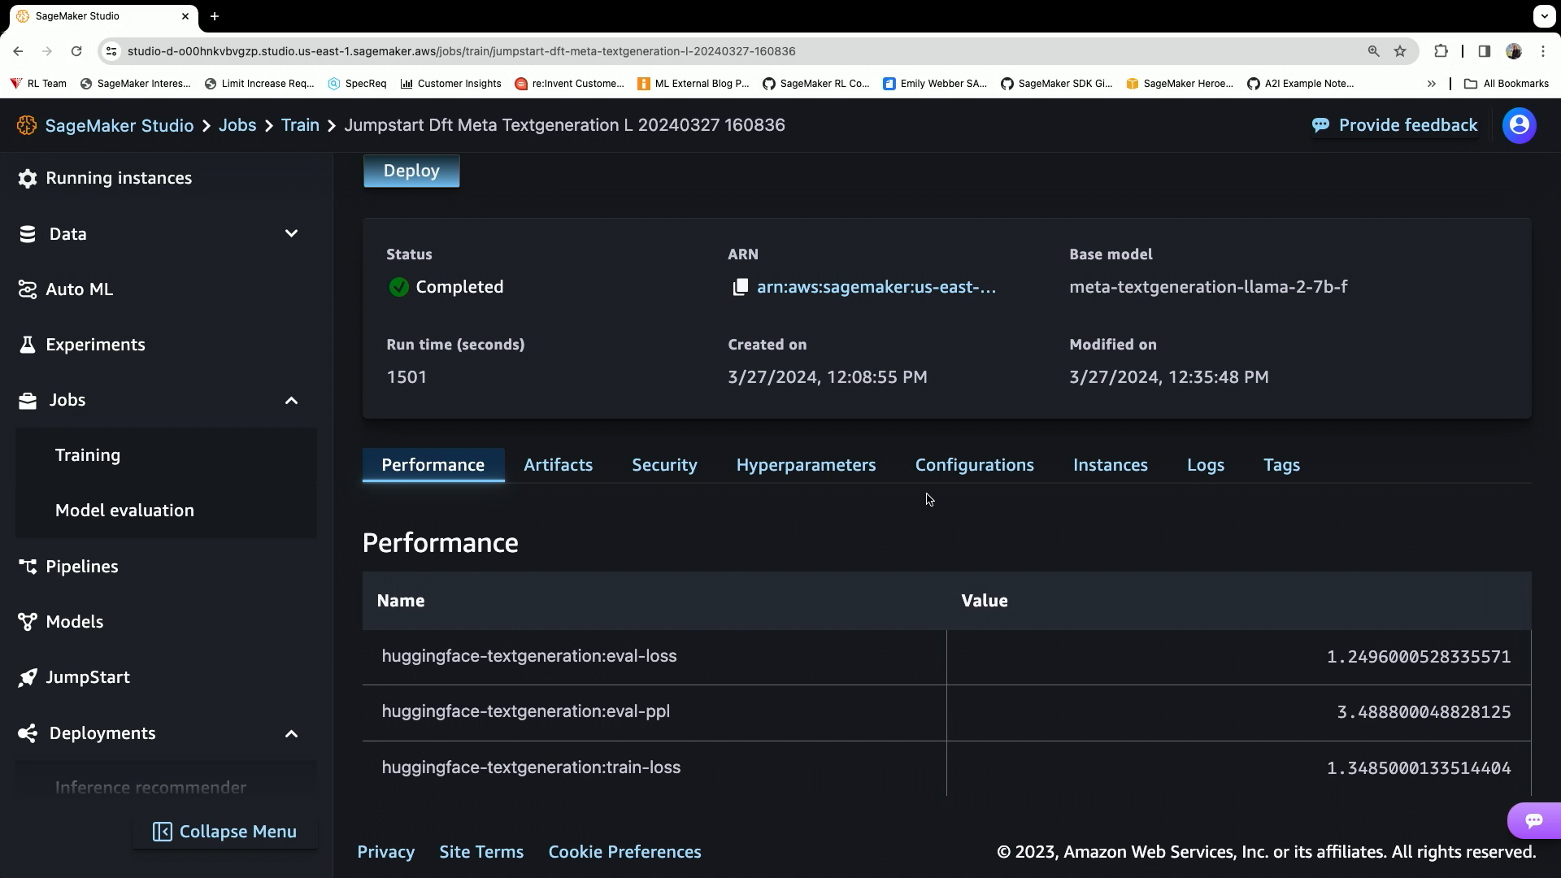
mouse_move(806, 464)
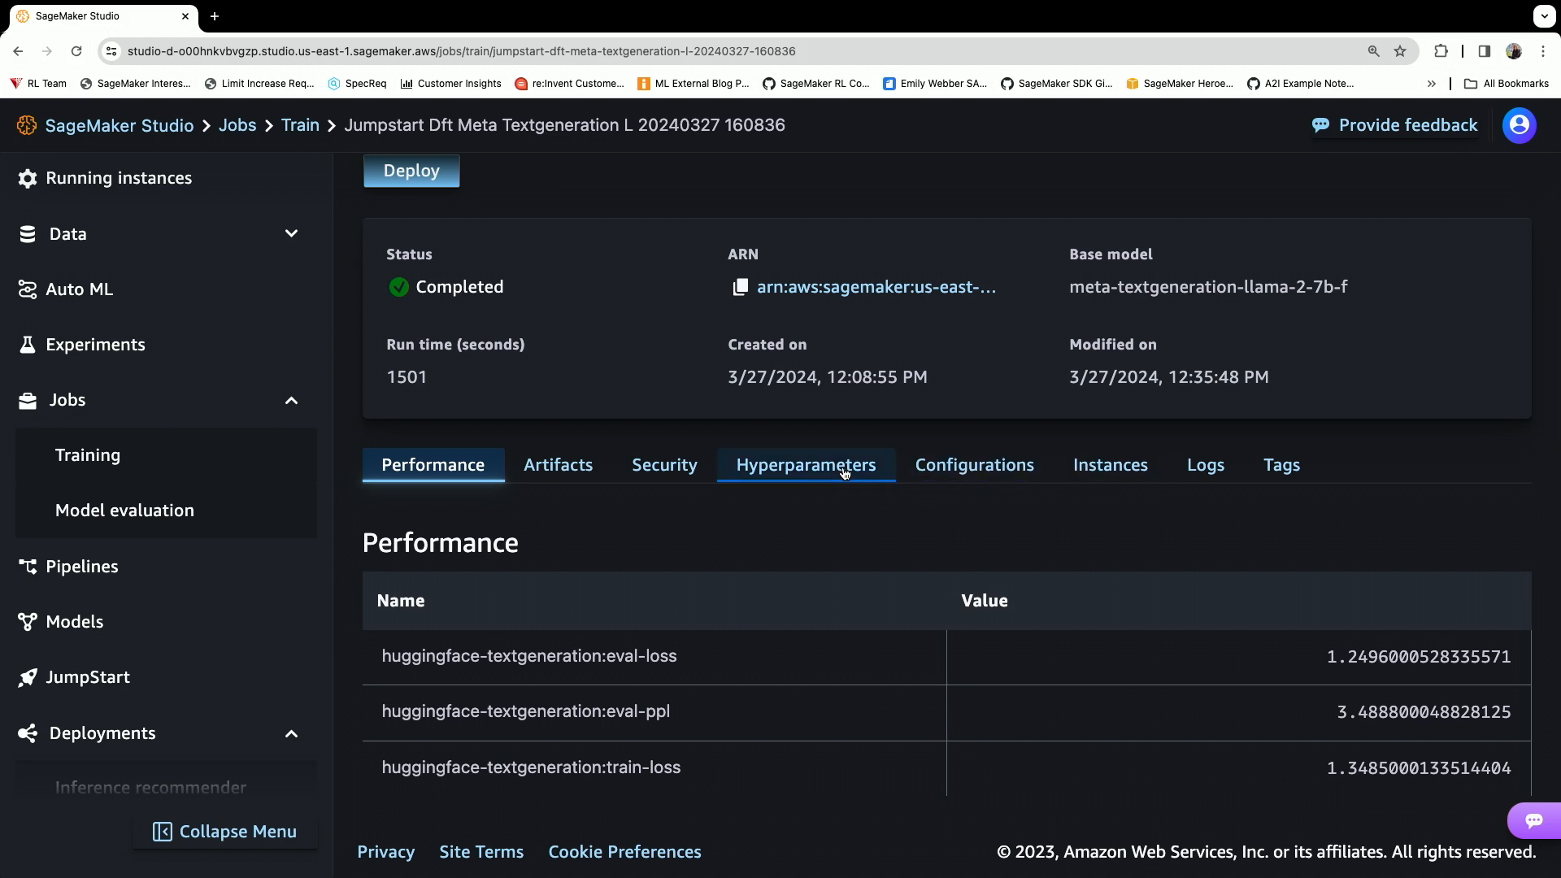